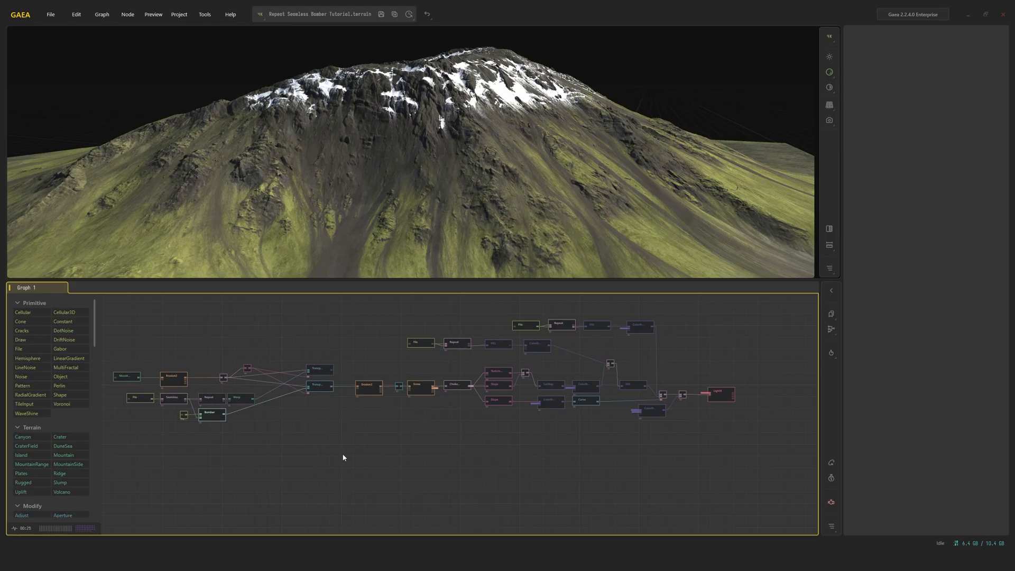
{"action": "mouse_move", "coordinate": [275, 444]}
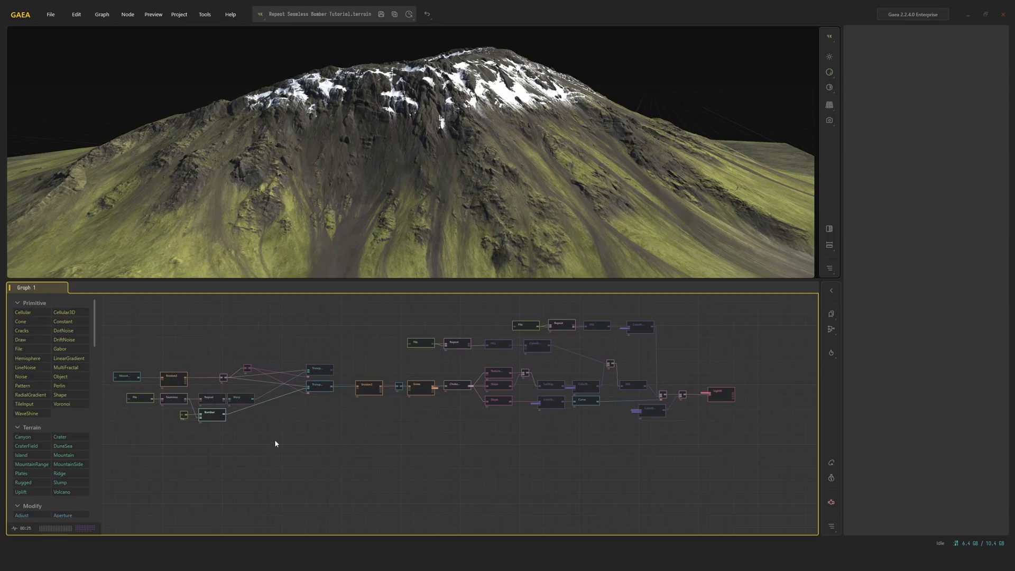
Step: Preview the Voronoi noise node's rocky terrain and show its noise properties
{"action": "left_click", "coordinate": [252, 414]}
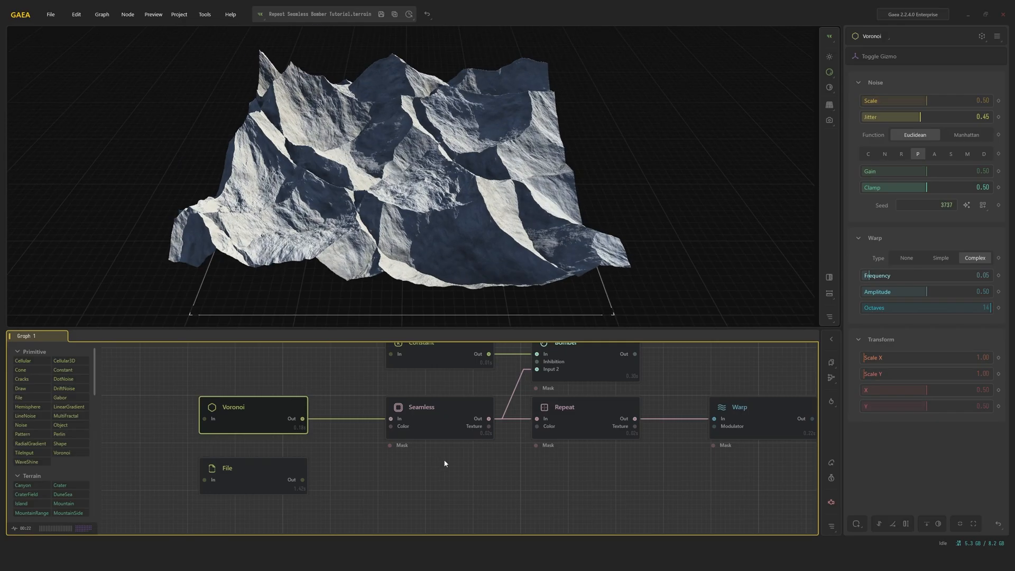
Step: Preview the Repeat node's tiled output, then the Seamless node's blended rock terrain
{"action": "left_click", "coordinate": [421, 407]}
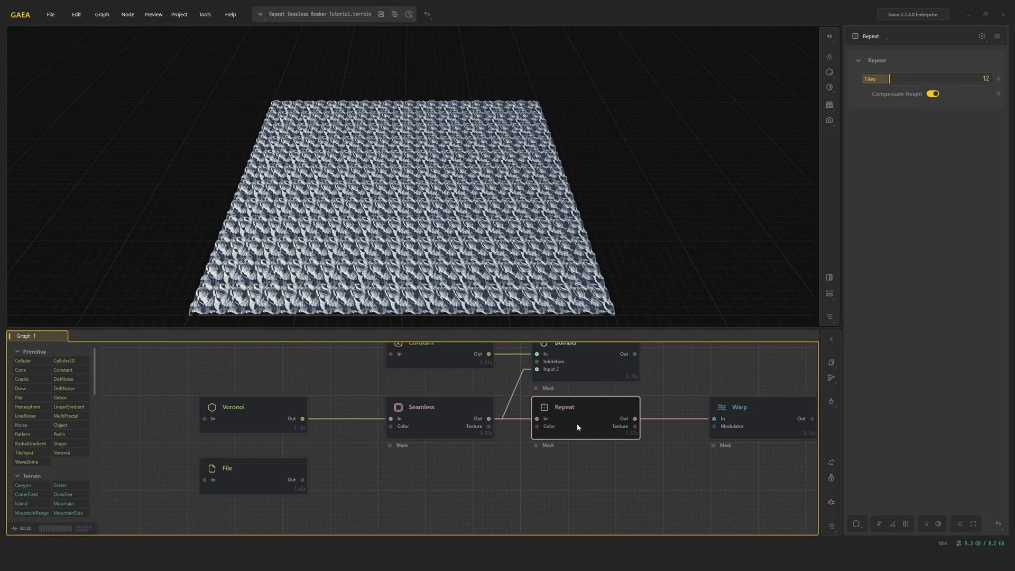
{"action": "left_click", "coordinate": [739, 406]}
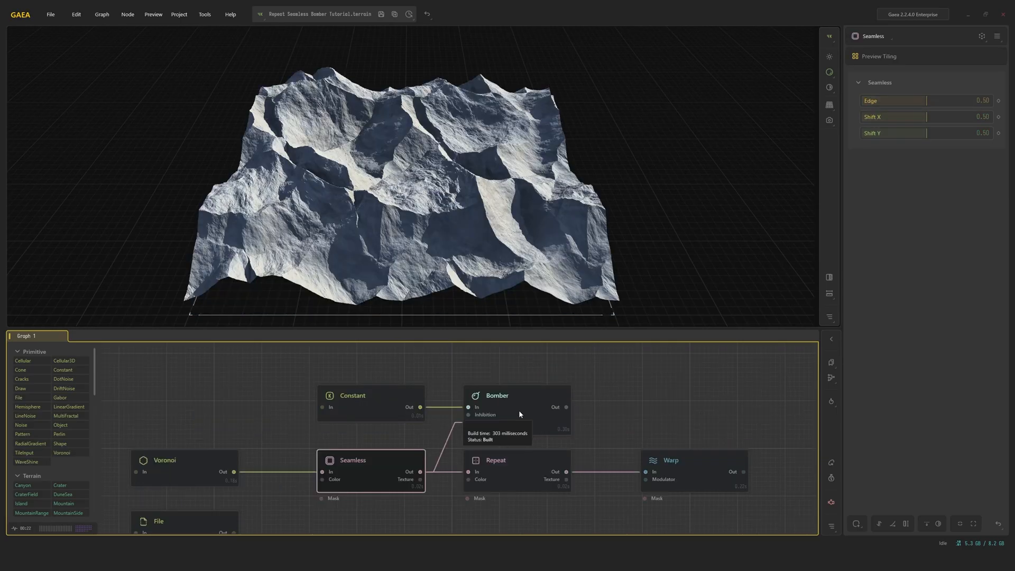
Step: Preview Bomber and its Constant input, then set the rock Size range to 0.00–0.50
{"action": "left_click", "coordinate": [497, 396]}
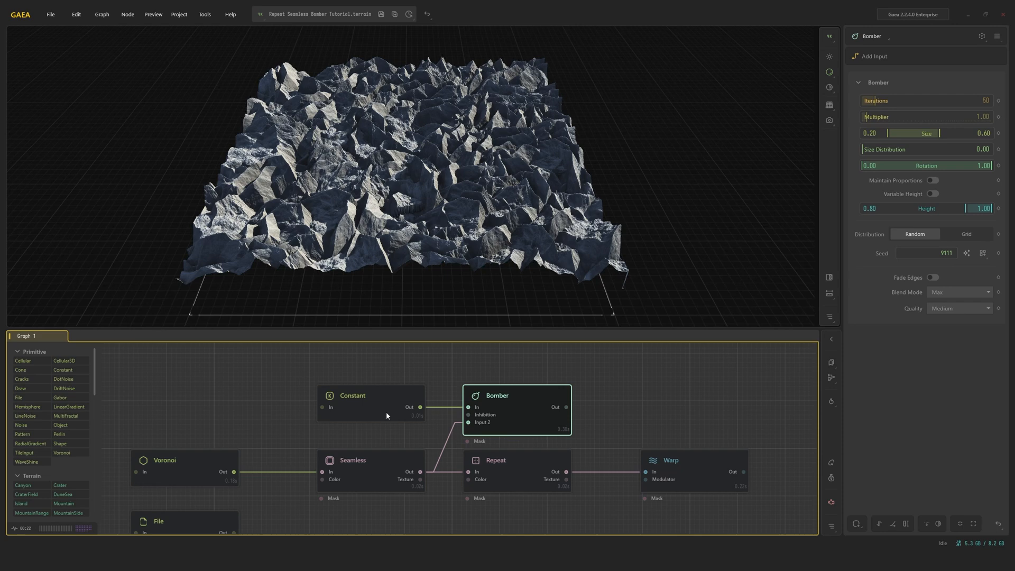
{"action": "left_click", "coordinate": [352, 395]}
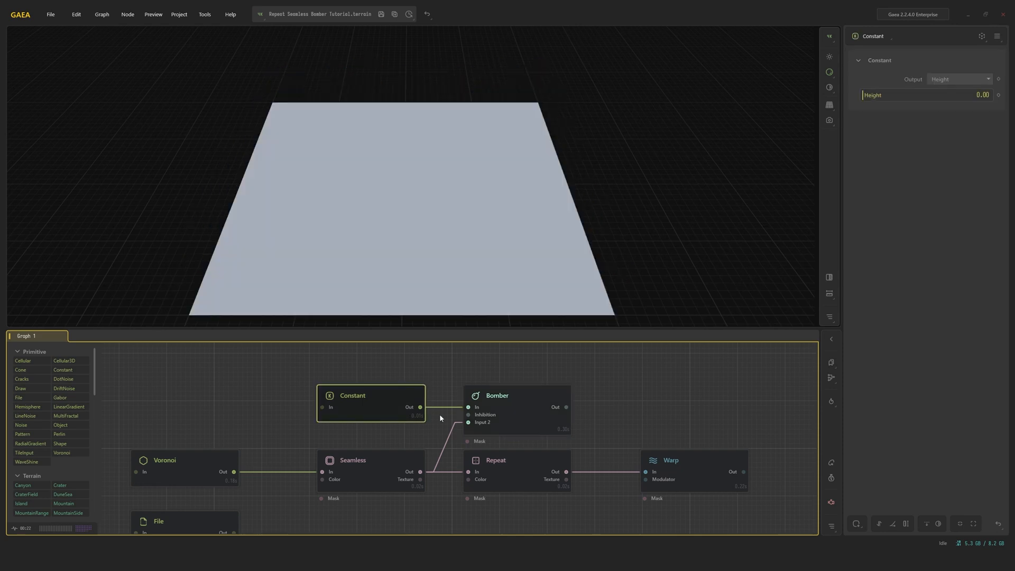
{"action": "left_click", "coordinate": [496, 395]}
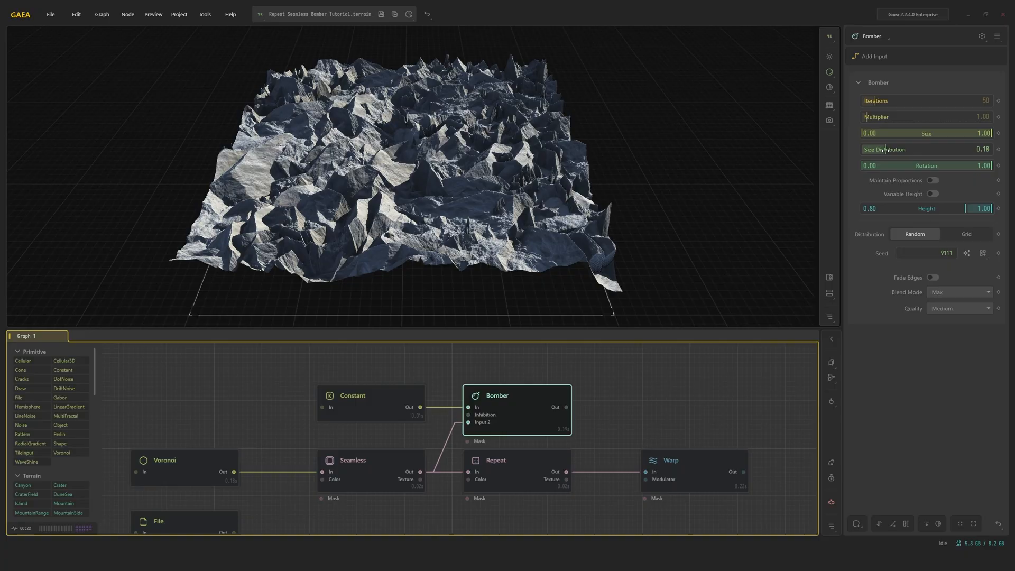
{"action": "left_click_drag", "start_coordinate": [881, 149], "coordinate": [903, 149]}
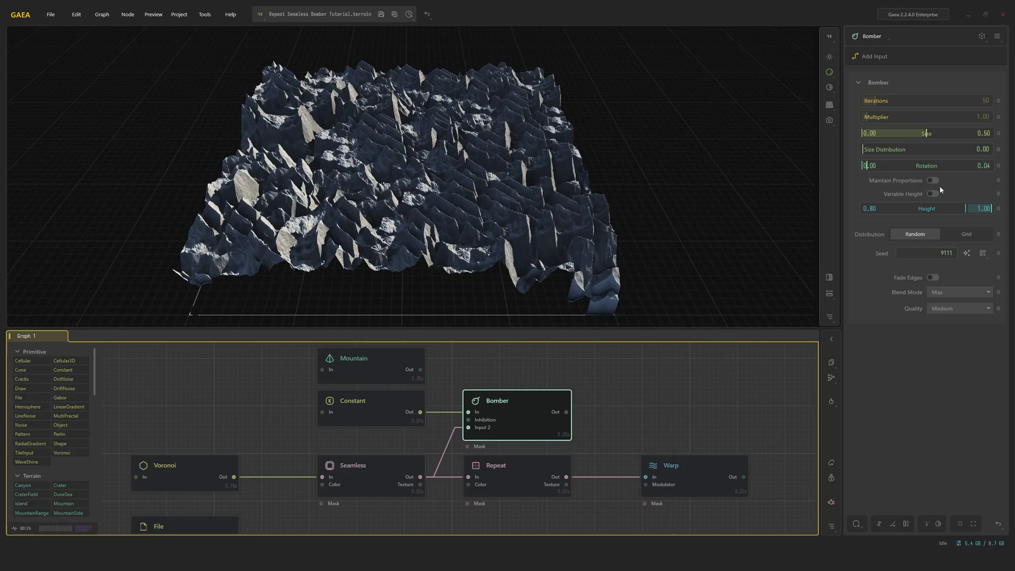
Step: Enable variable height with minimum 0.26, keep random distribution, and leave Fade Edges off
{"action": "left_click", "coordinate": [931, 193]}
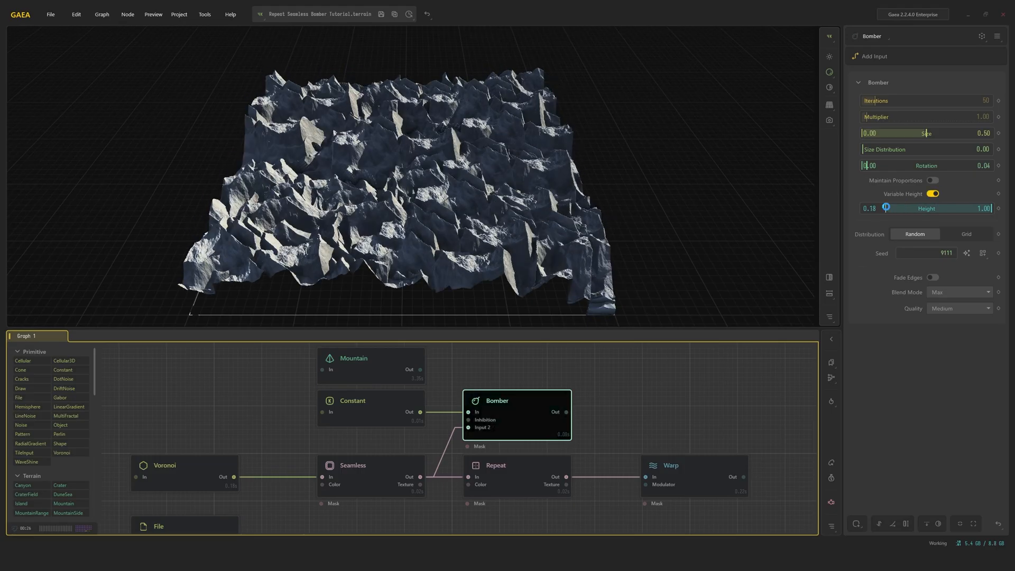
{"action": "left_click", "coordinate": [966, 234]}
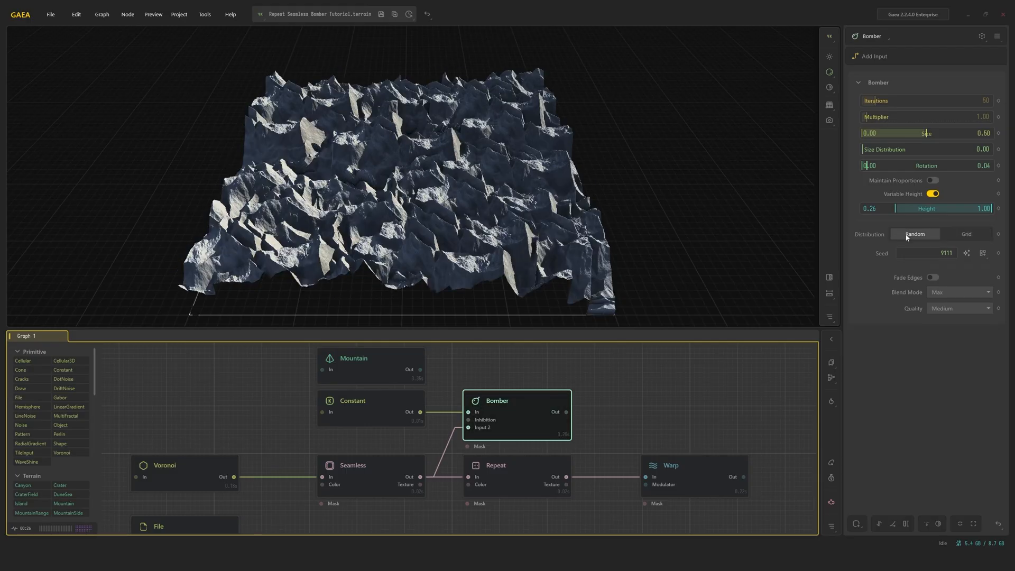
{"action": "left_click", "coordinate": [967, 234]}
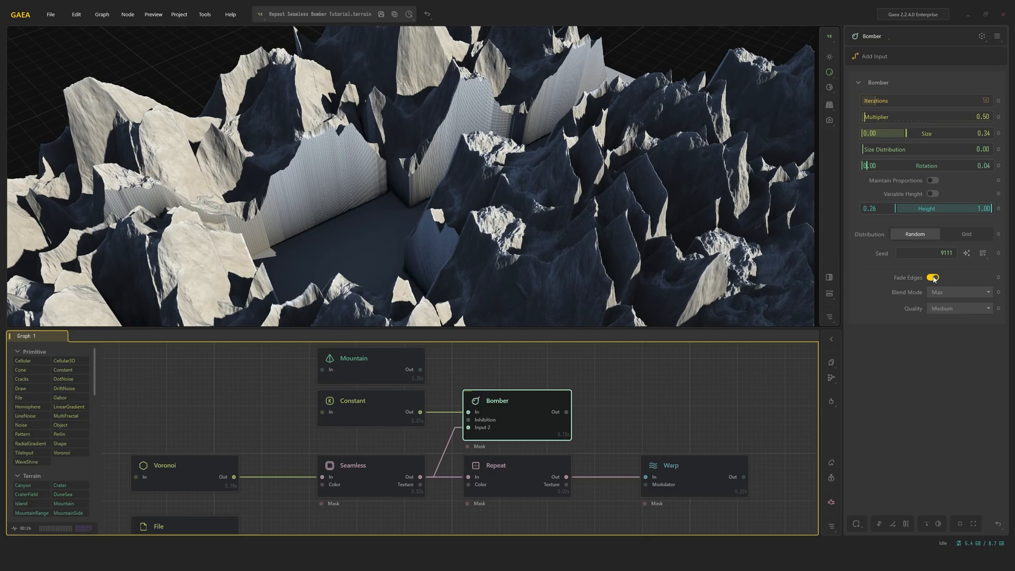
{"action": "left_click", "coordinate": [931, 277]}
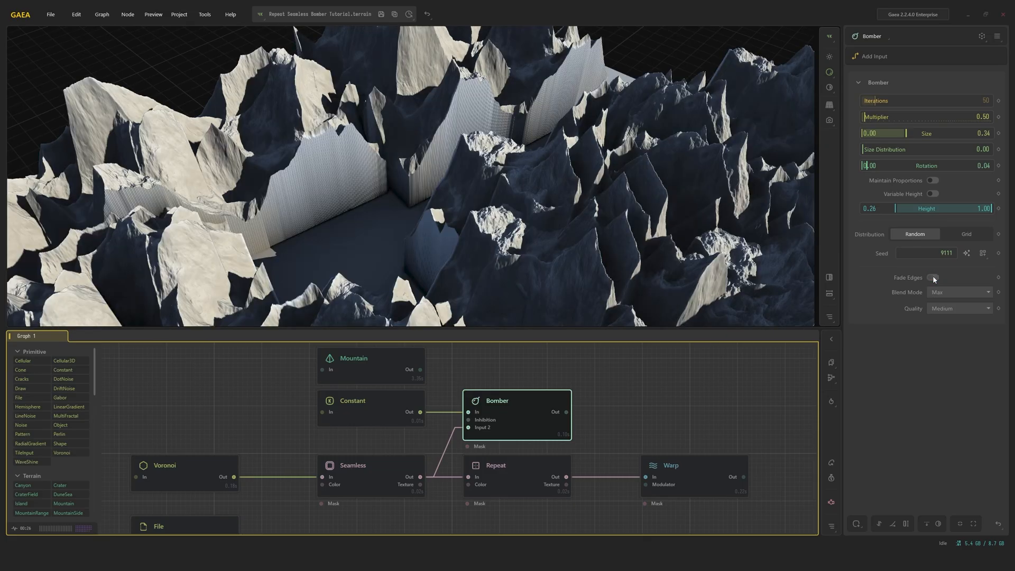
{"action": "left_click", "coordinate": [933, 277]}
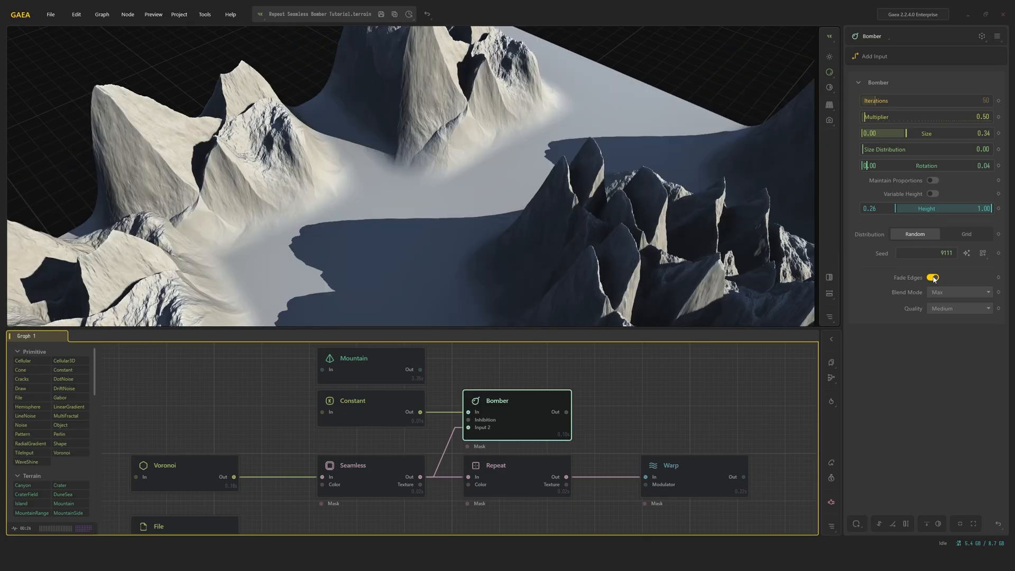
{"action": "left_click", "coordinate": [931, 277]}
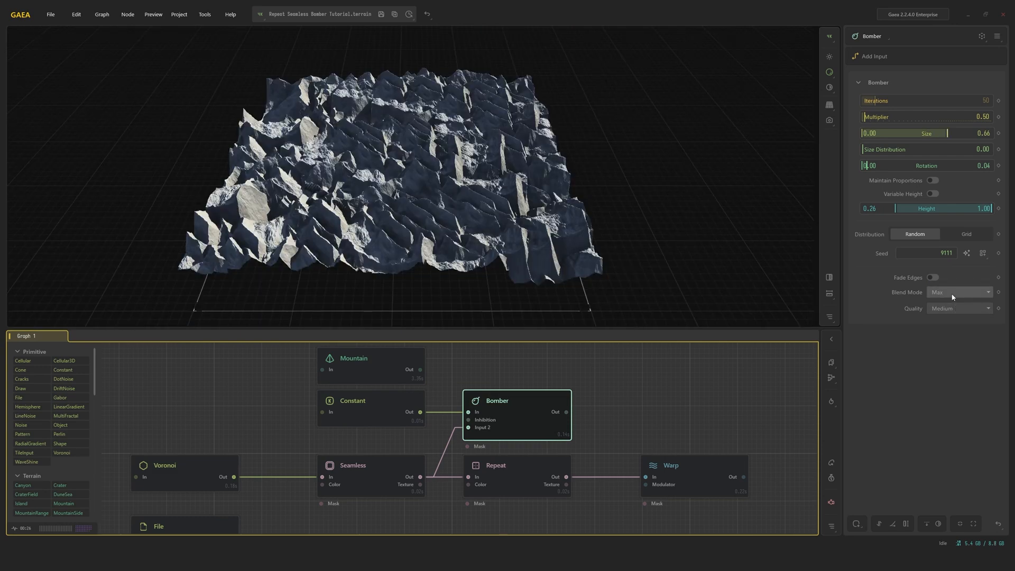
Step: Set Bomber's Blend Mode to Screen and its Quality to High
{"action": "left_click", "coordinate": [958, 292]}
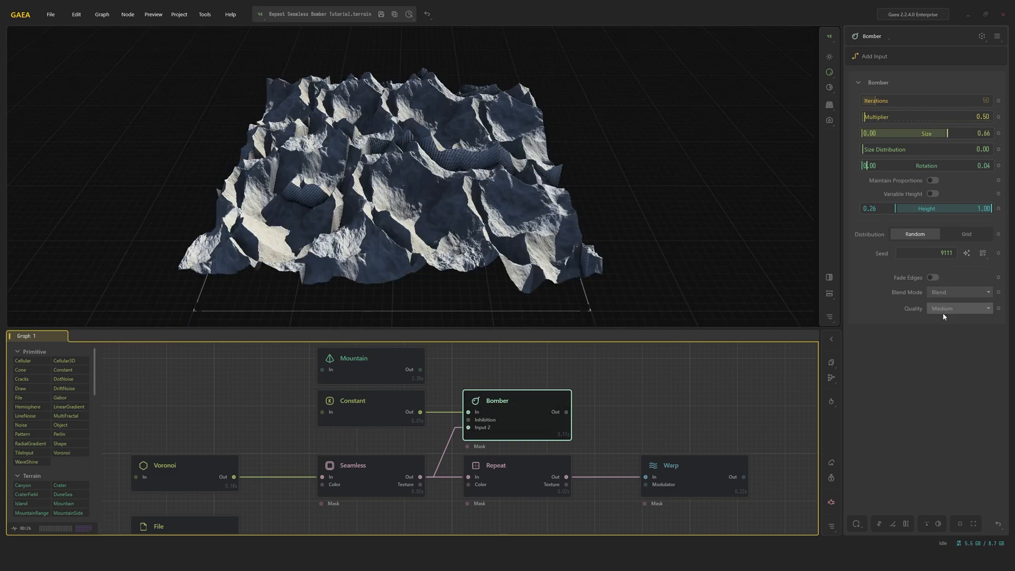
{"action": "left_click", "coordinate": [960, 292]}
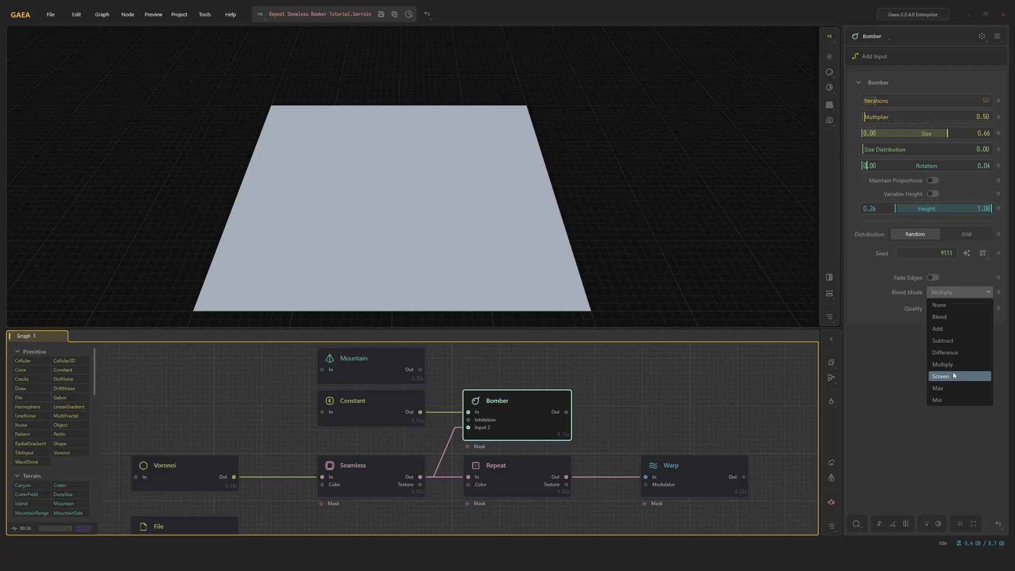
{"action": "left_click", "coordinate": [941, 376]}
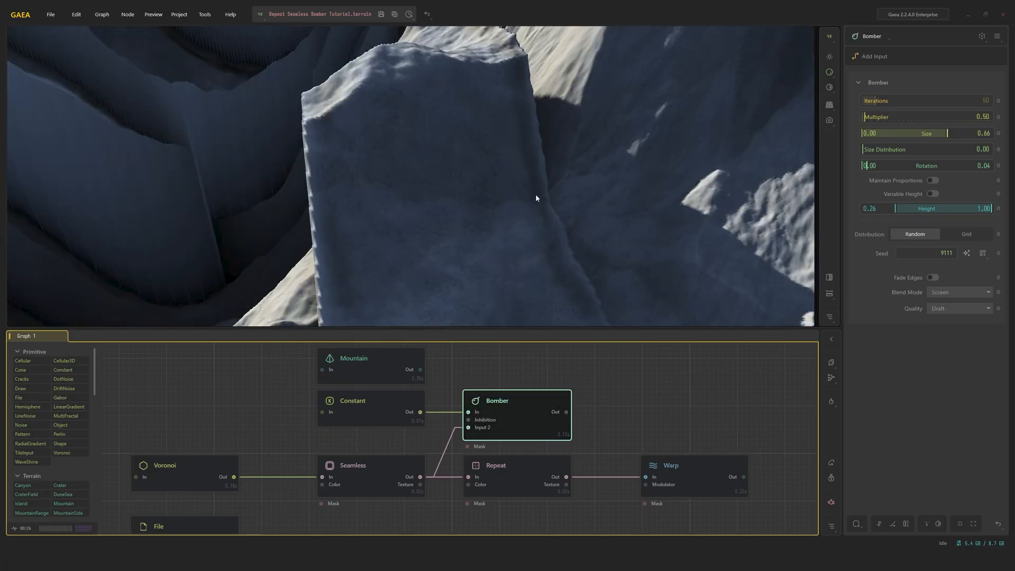
{"action": "left_click", "coordinate": [959, 309]}
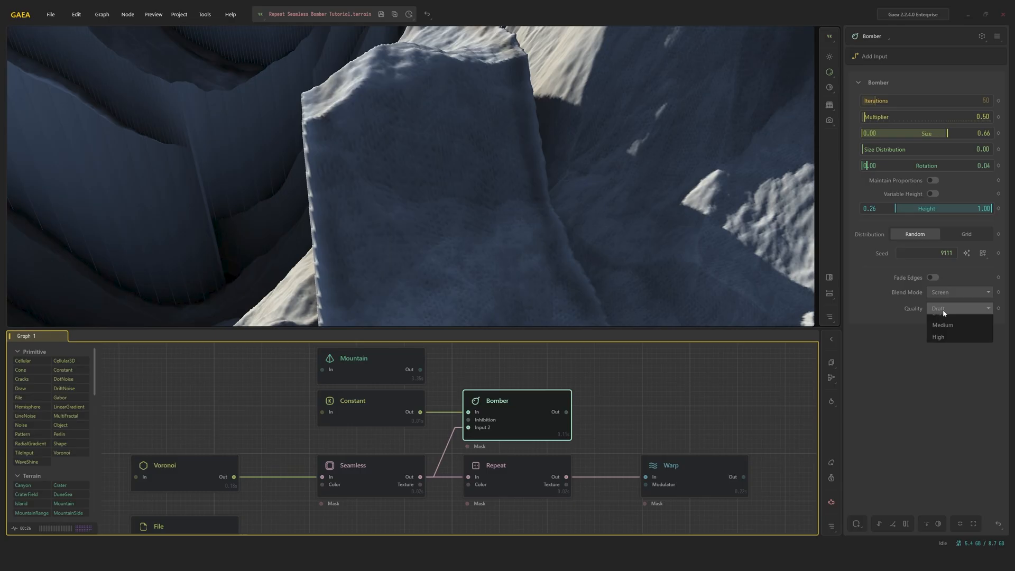
{"action": "left_click", "coordinate": [942, 325]}
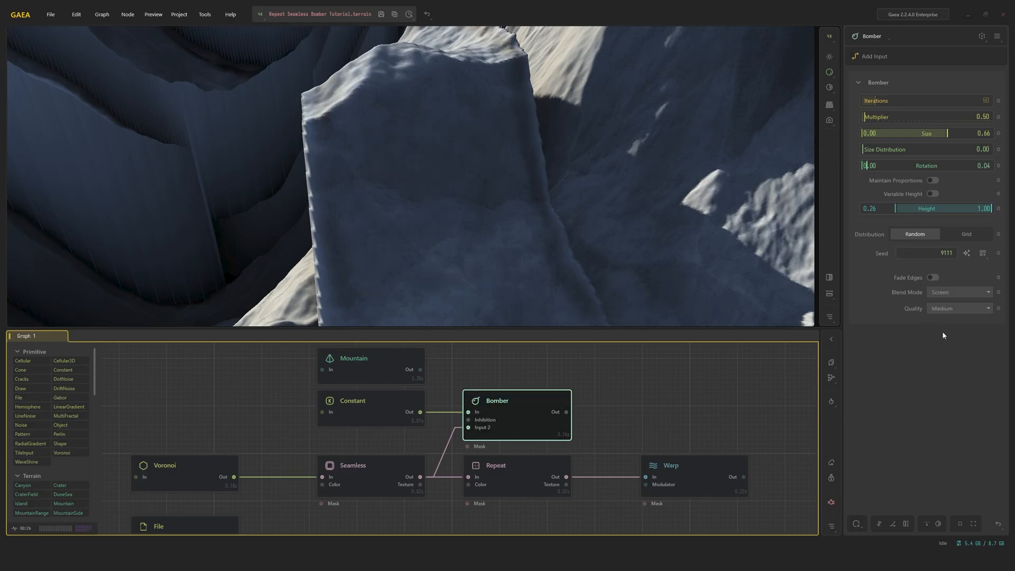
{"action": "left_click", "coordinate": [959, 308]}
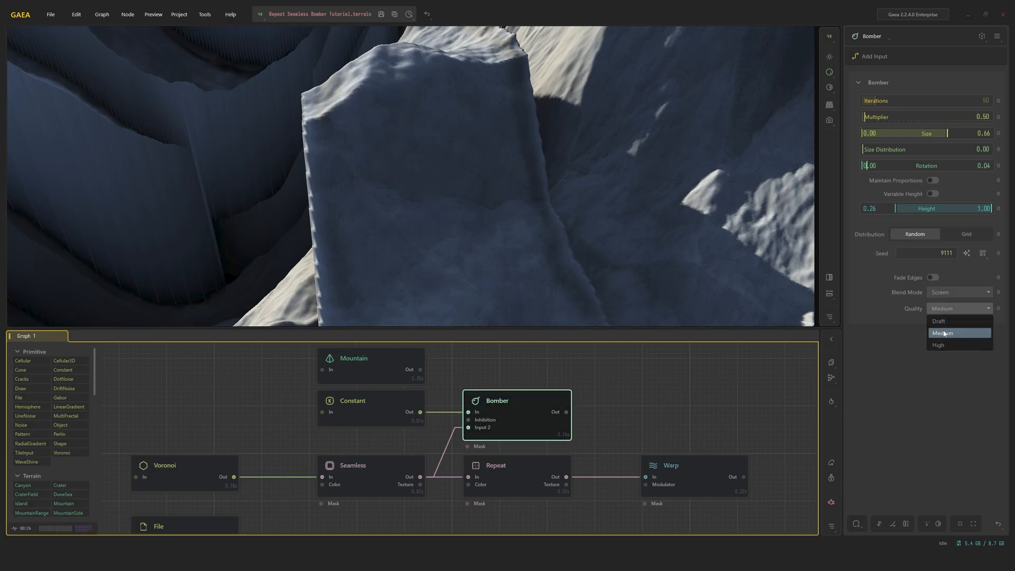
{"action": "left_click", "coordinate": [937, 344]}
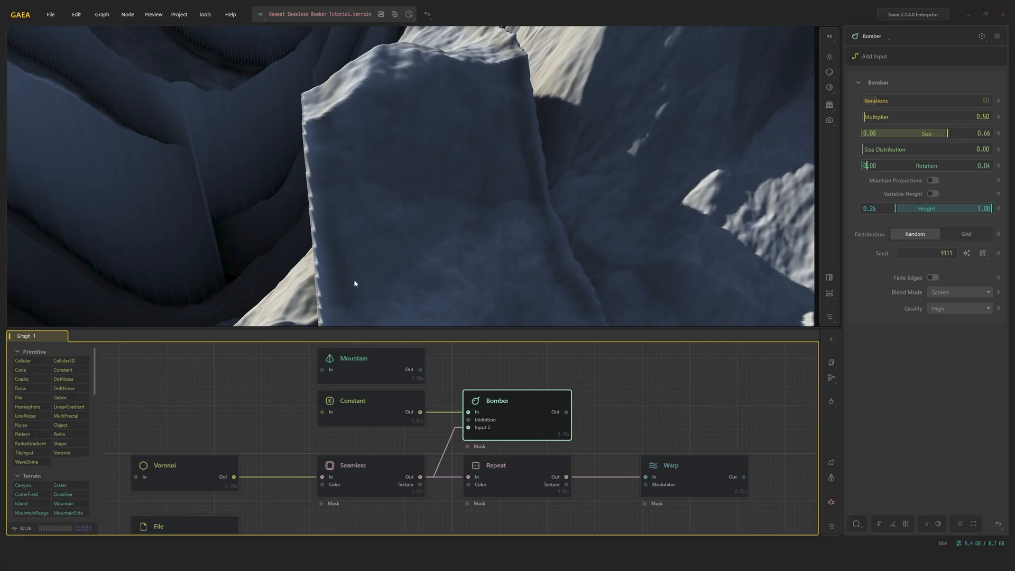
{"action": "mouse_move", "coordinate": [531, 206]}
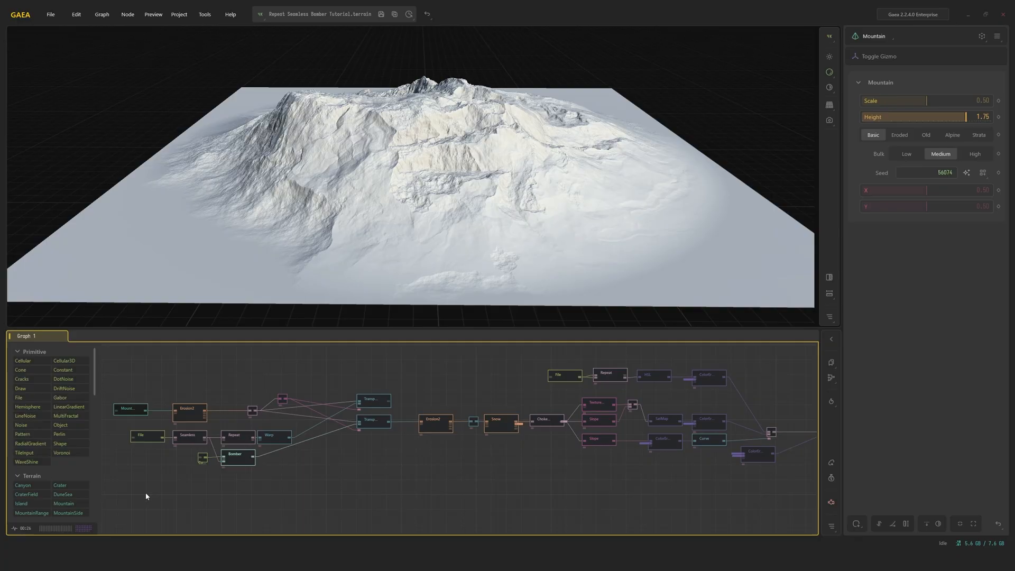
{"action": "mouse_move", "coordinate": [243, 487]}
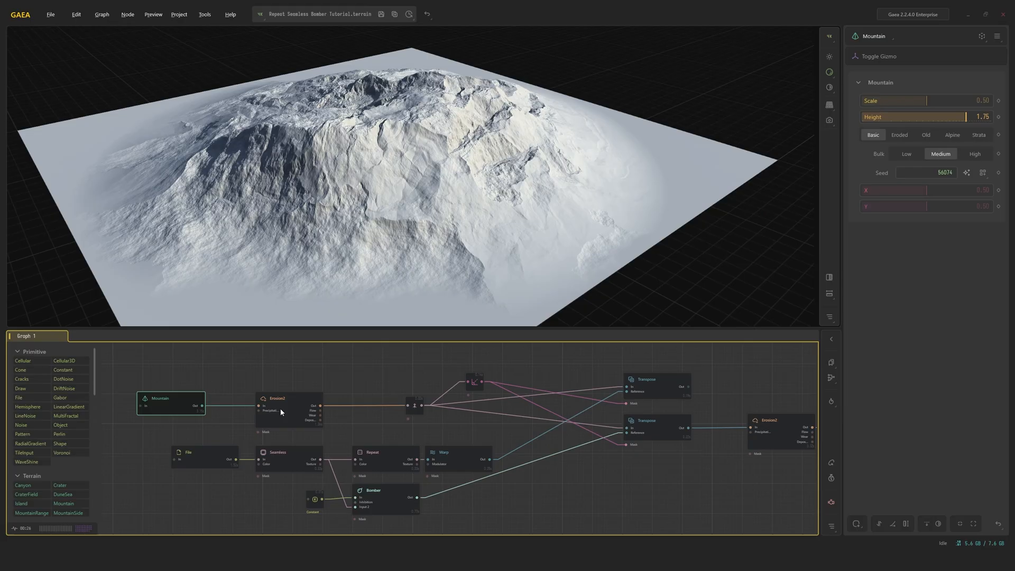
Step: Preview the Erosion2 node's eroded mountain with its duration and sediment settings
{"action": "left_click", "coordinate": [289, 398]}
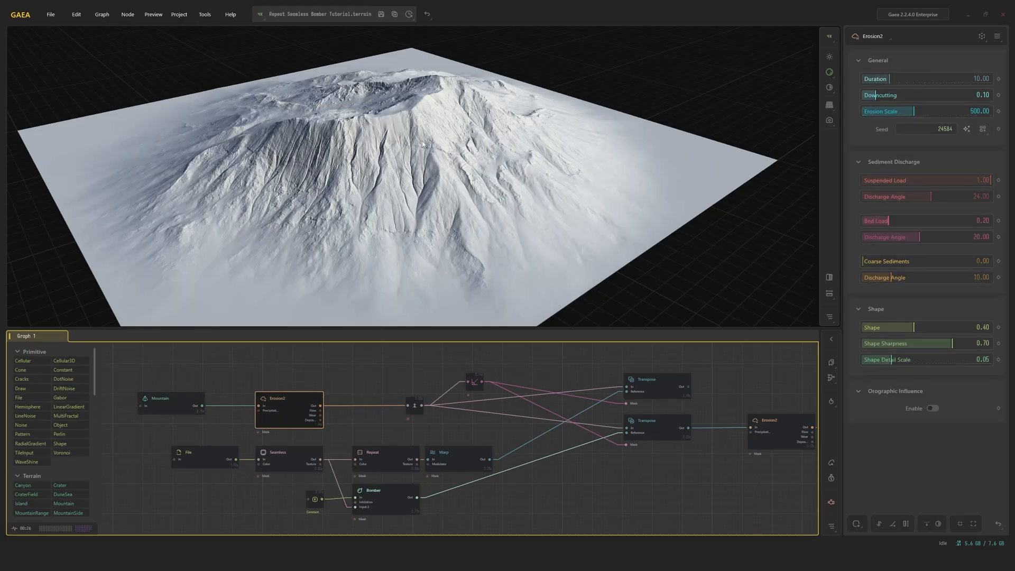
{"action": "mouse_move", "coordinate": [936, 101]}
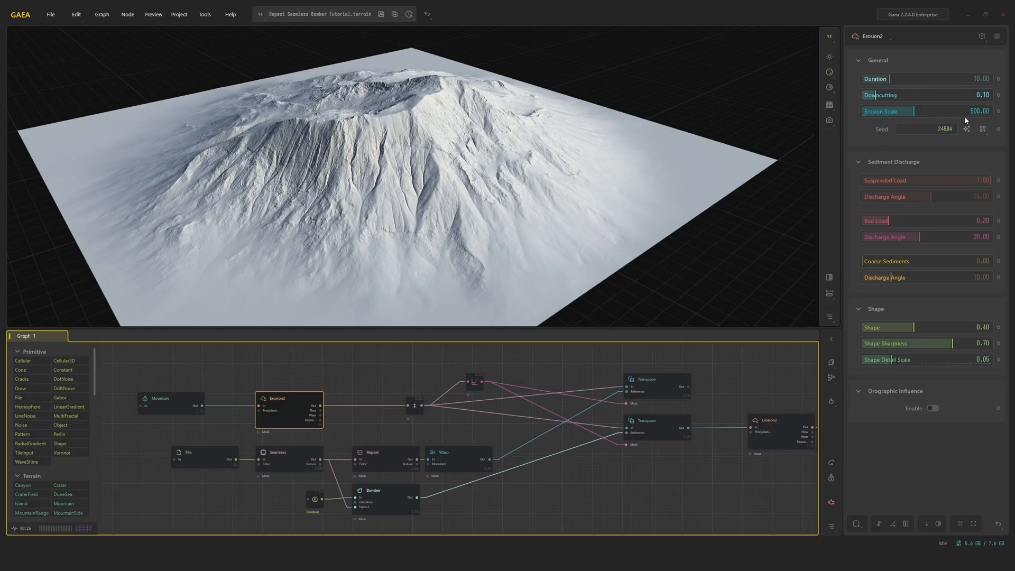
{"action": "mouse_move", "coordinate": [885, 231]}
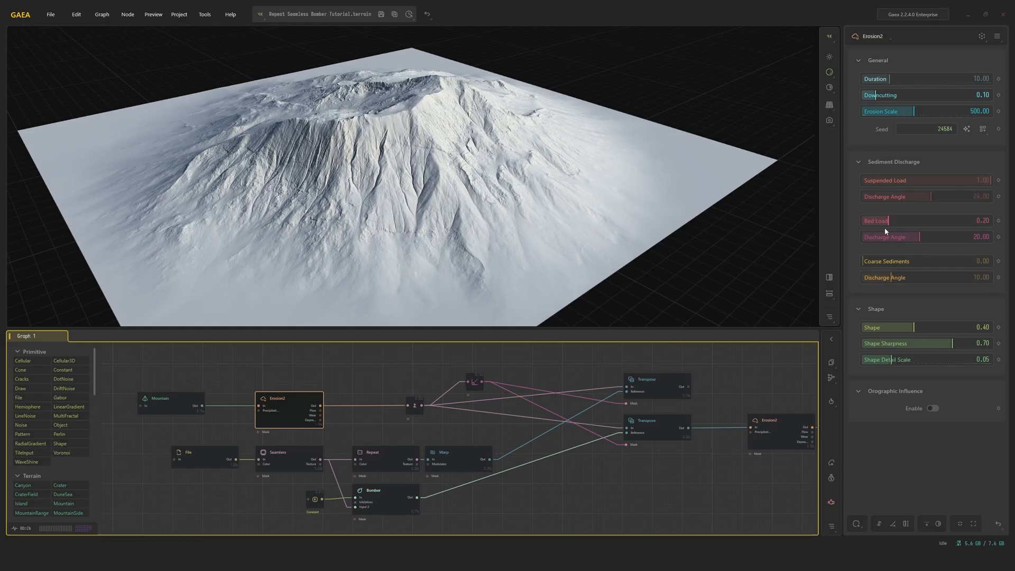
{"action": "mouse_move", "coordinate": [899, 334]}
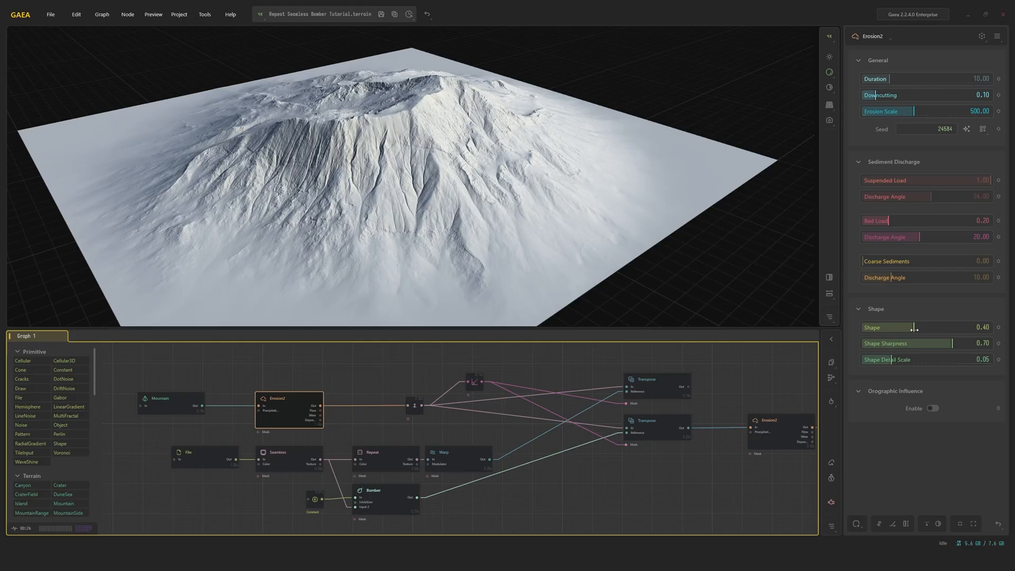
{"action": "mouse_move", "coordinate": [906, 320]}
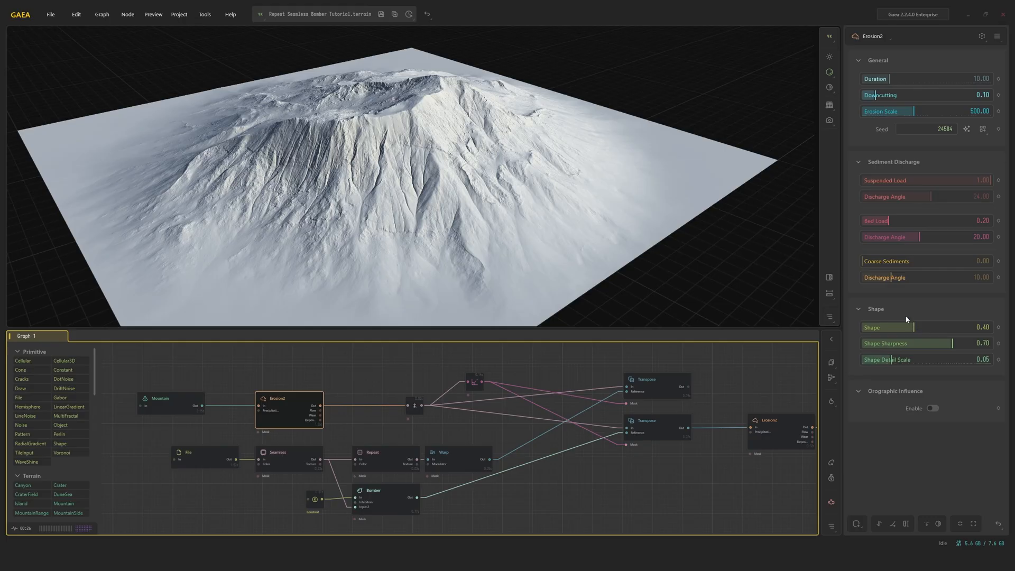
{"action": "mouse_move", "coordinate": [471, 216]}
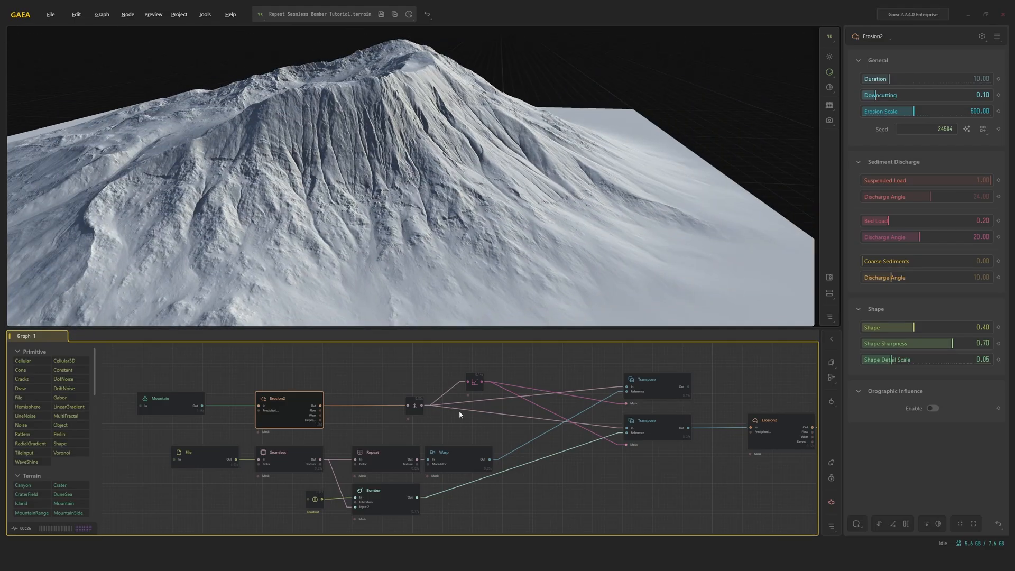
{"action": "mouse_move", "coordinate": [414, 424]}
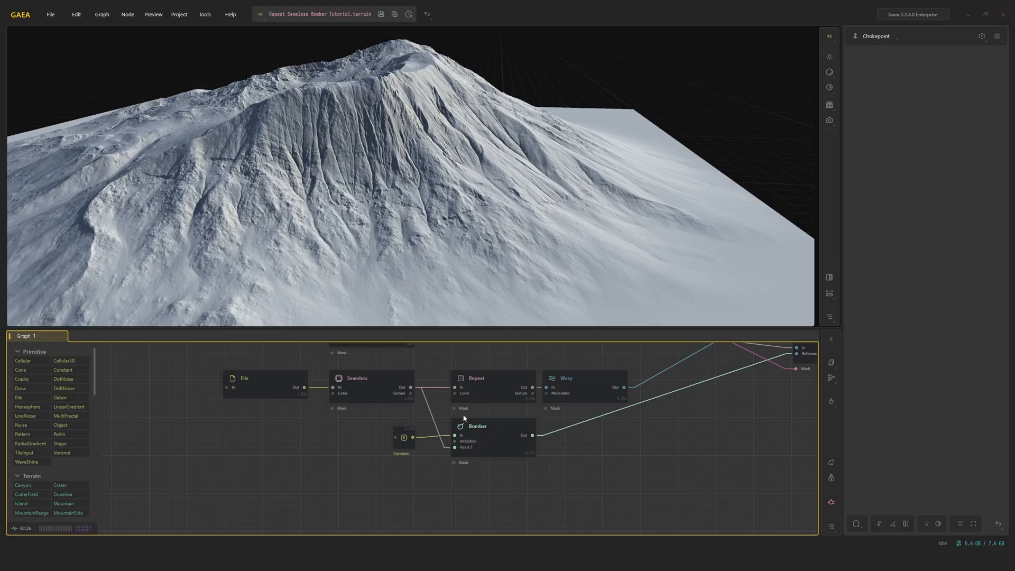
Step: Preview the File rock scan, its Seamless blend, the six-tile Repeat and the Warp distortion in turn
{"action": "left_click", "coordinate": [265, 378]}
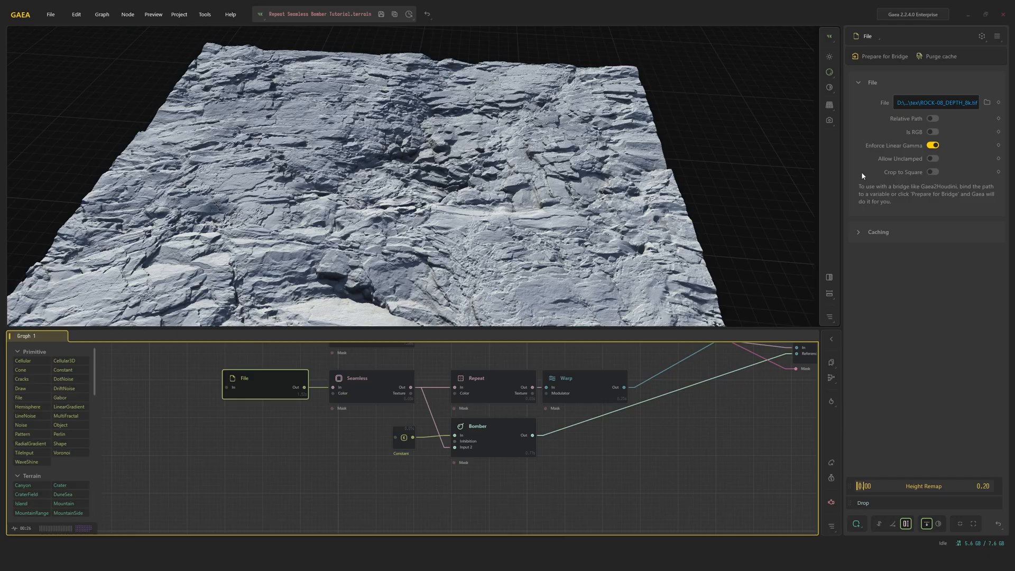
{"action": "mouse_move", "coordinate": [616, 195]}
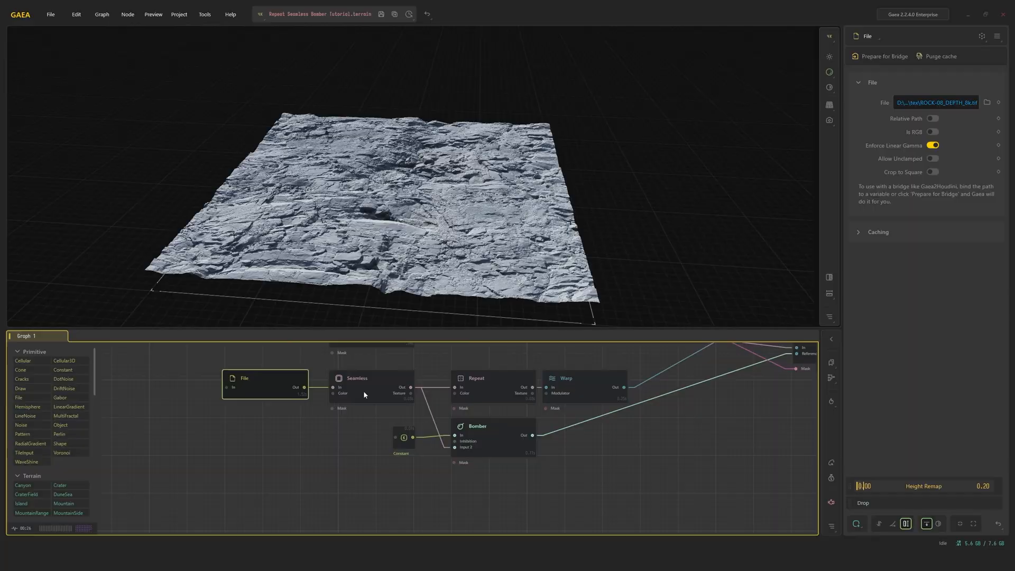
{"action": "left_click", "coordinate": [356, 378]}
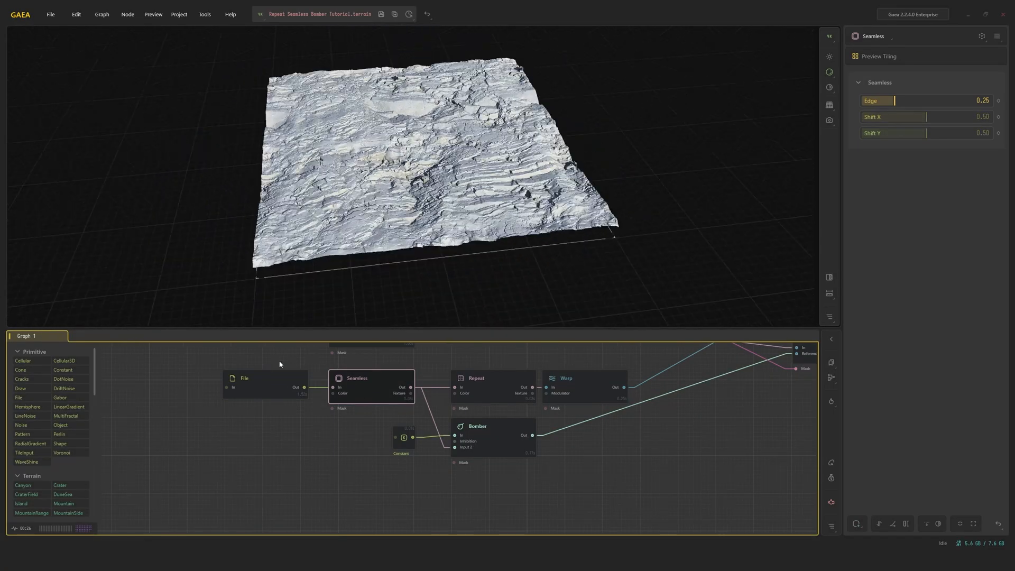
{"action": "left_click", "coordinate": [476, 378]}
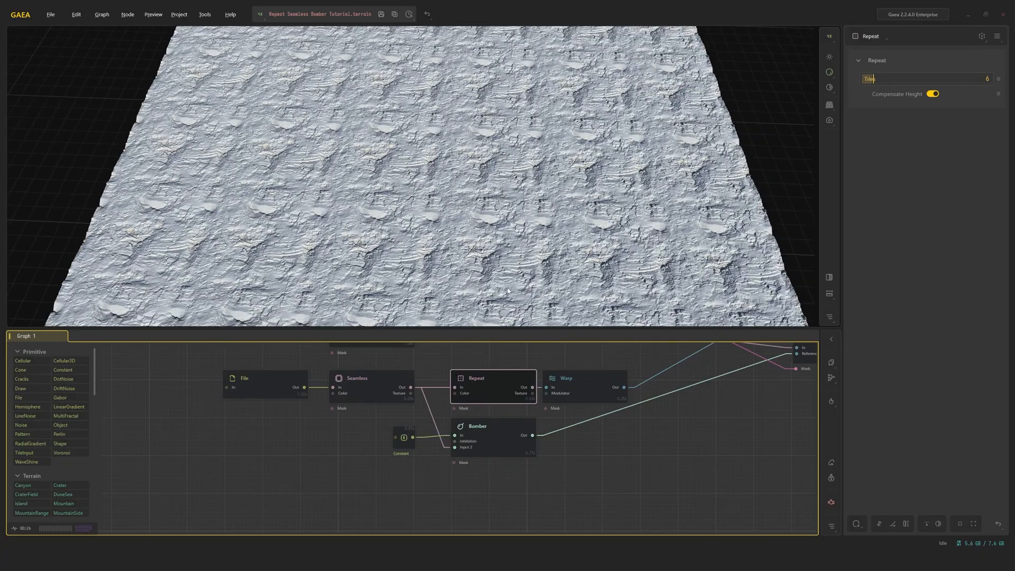
{"action": "left_click", "coordinate": [582, 378]}
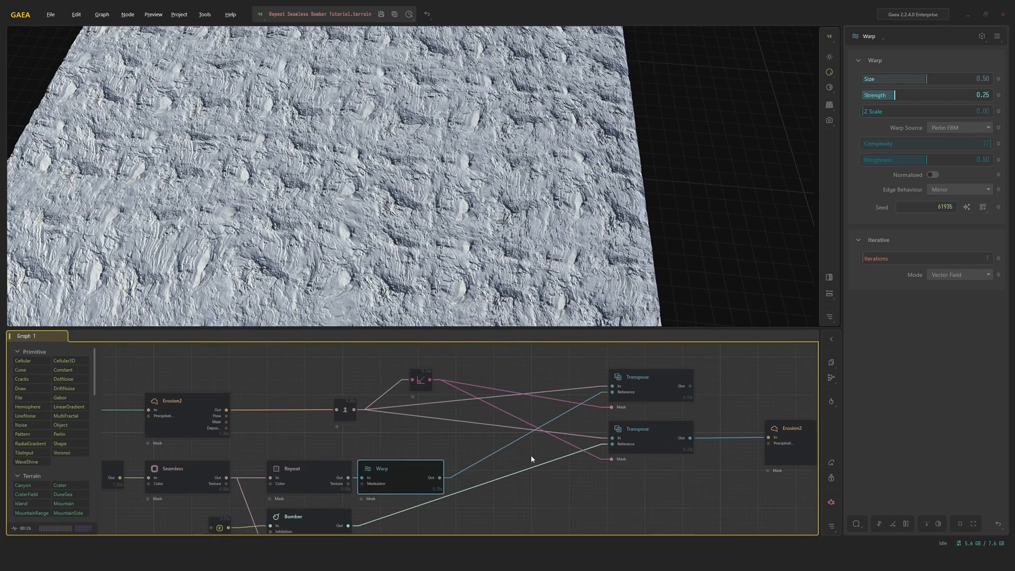
Step: Preview the Transpose textured mountain, check the Slope mask, and return to Transpose
{"action": "left_click", "coordinate": [649, 385]}
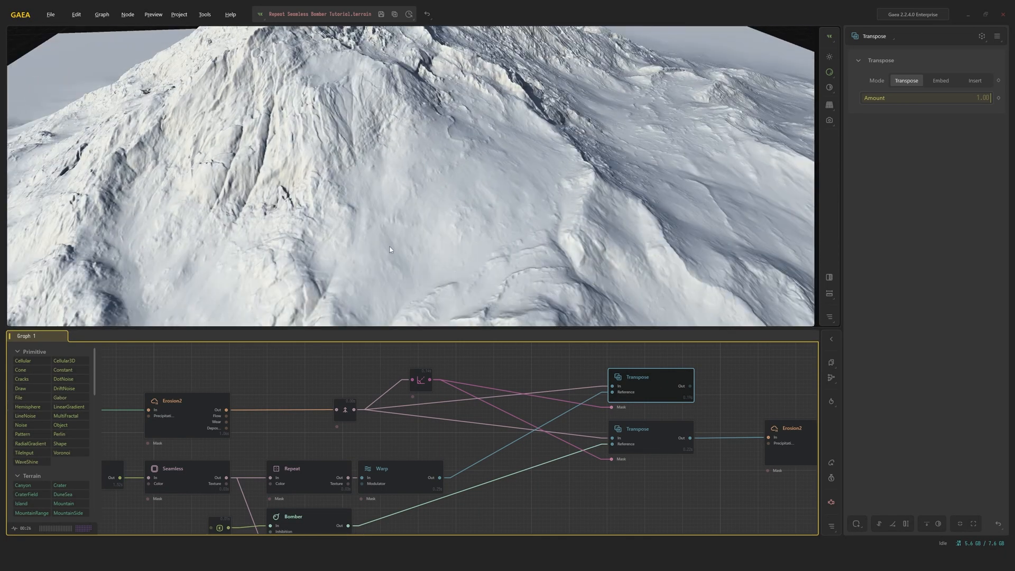
{"action": "left_click", "coordinate": [421, 378]}
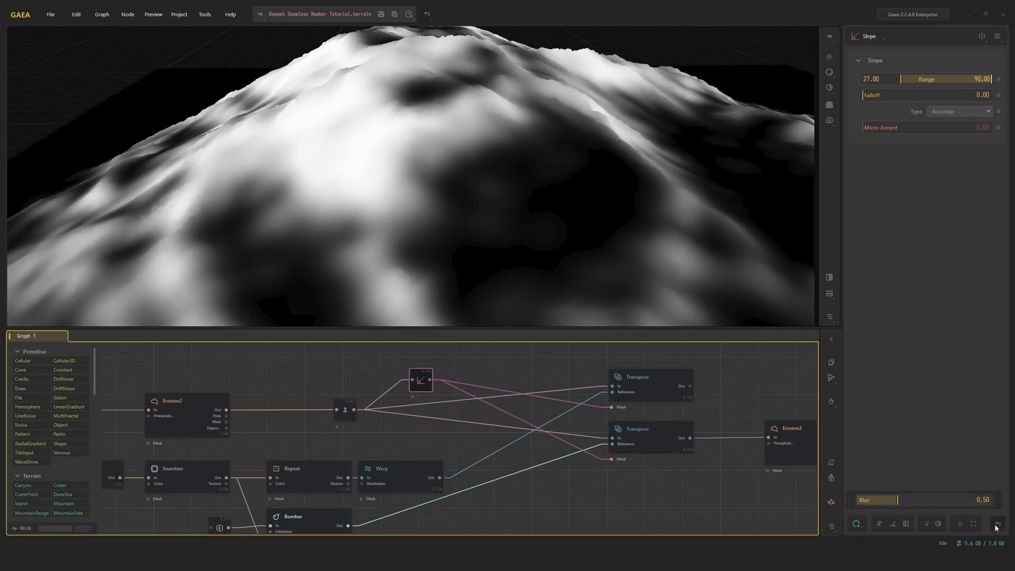
{"action": "left_click", "coordinate": [650, 386]}
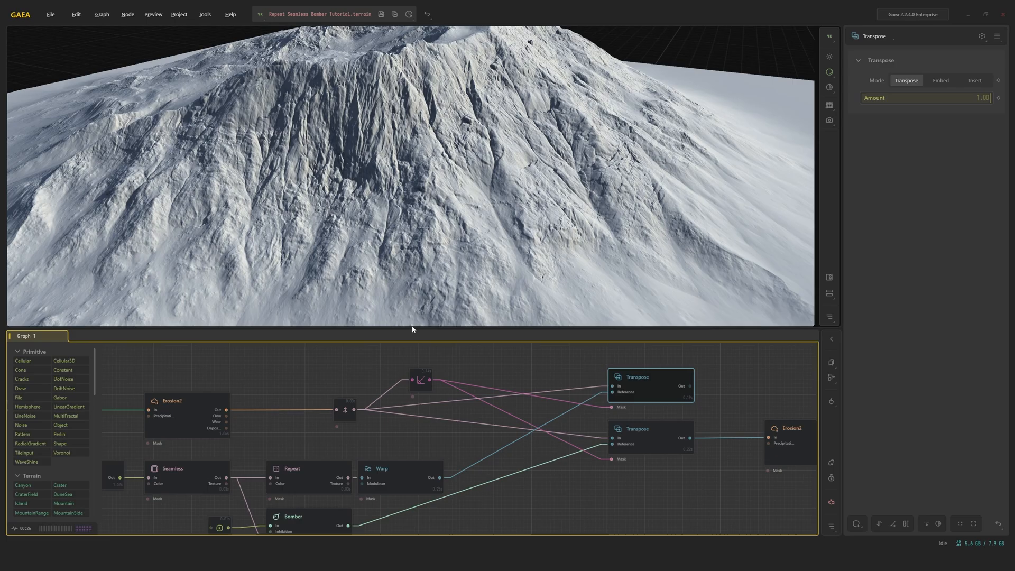
{"action": "mouse_move", "coordinate": [424, 383]}
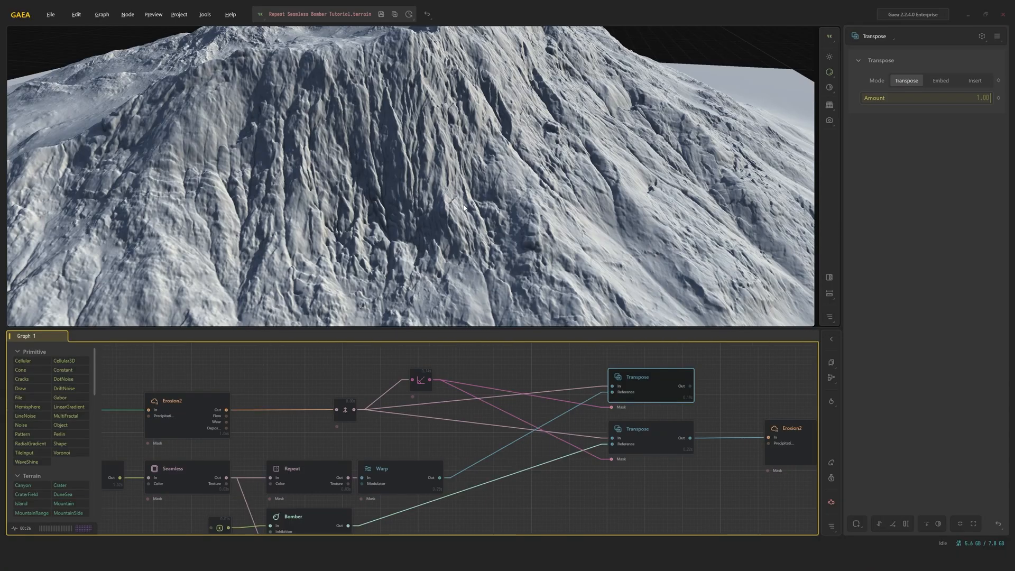
{"action": "mouse_move", "coordinate": [426, 106]}
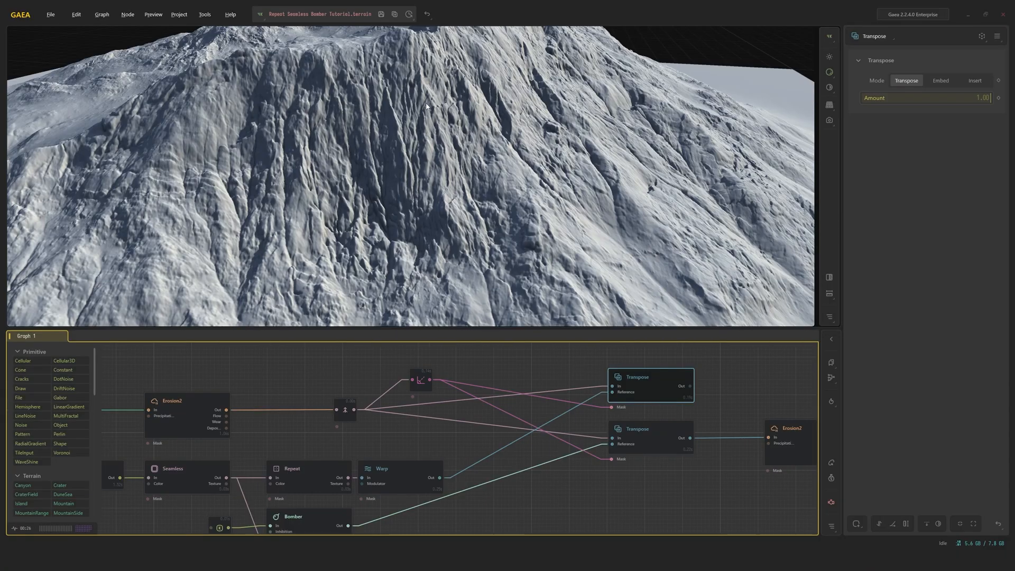
{"action": "mouse_move", "coordinate": [300, 66]}
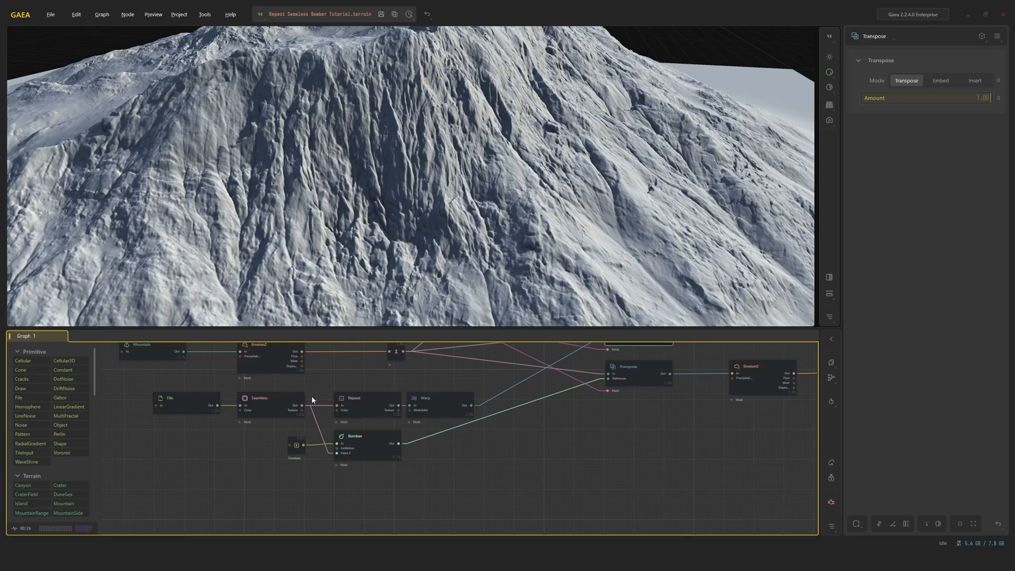
{"action": "mouse_move", "coordinate": [288, 435]}
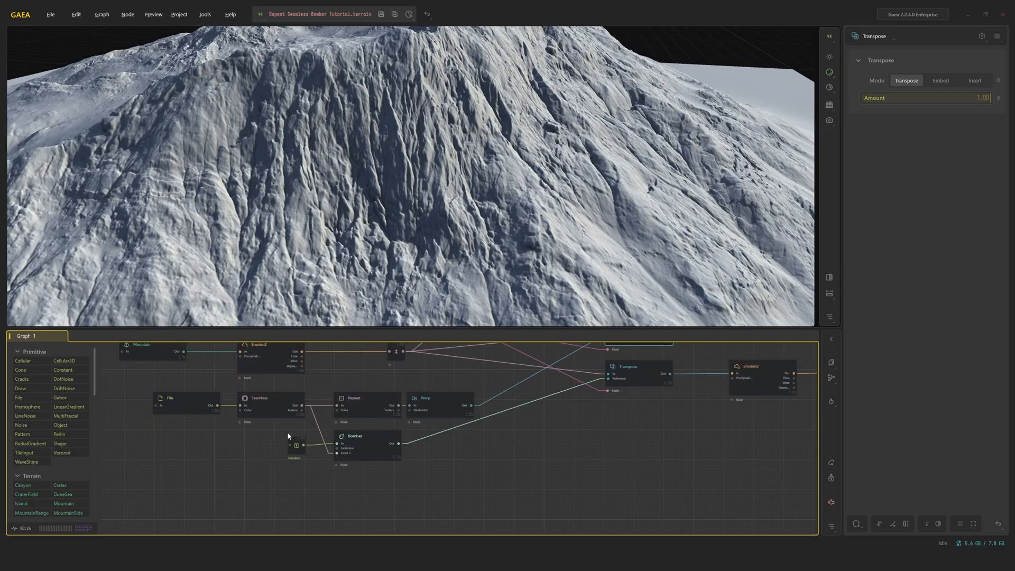
{"action": "mouse_move", "coordinate": [297, 433]}
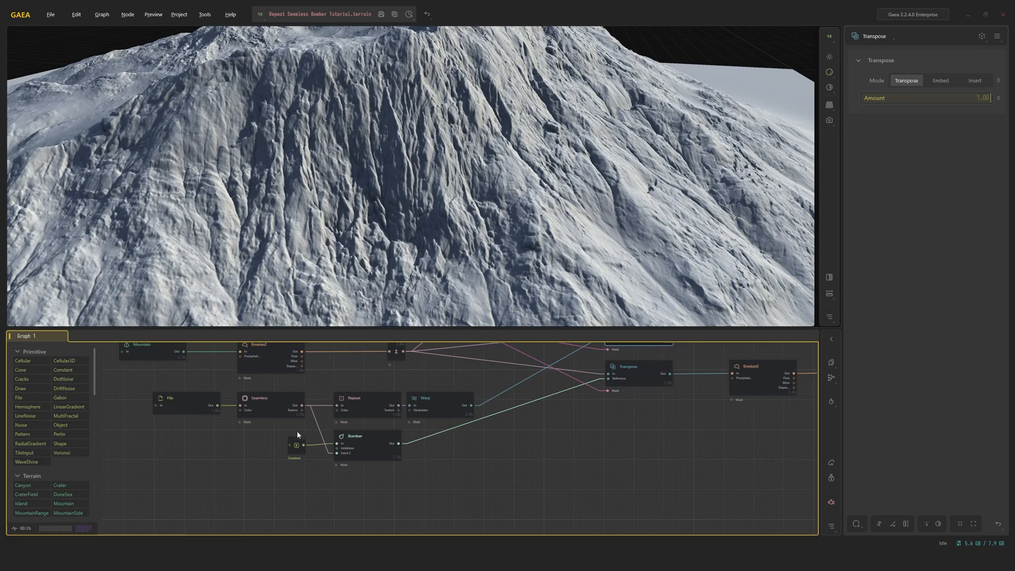
{"action": "left_click", "coordinate": [270, 399]}
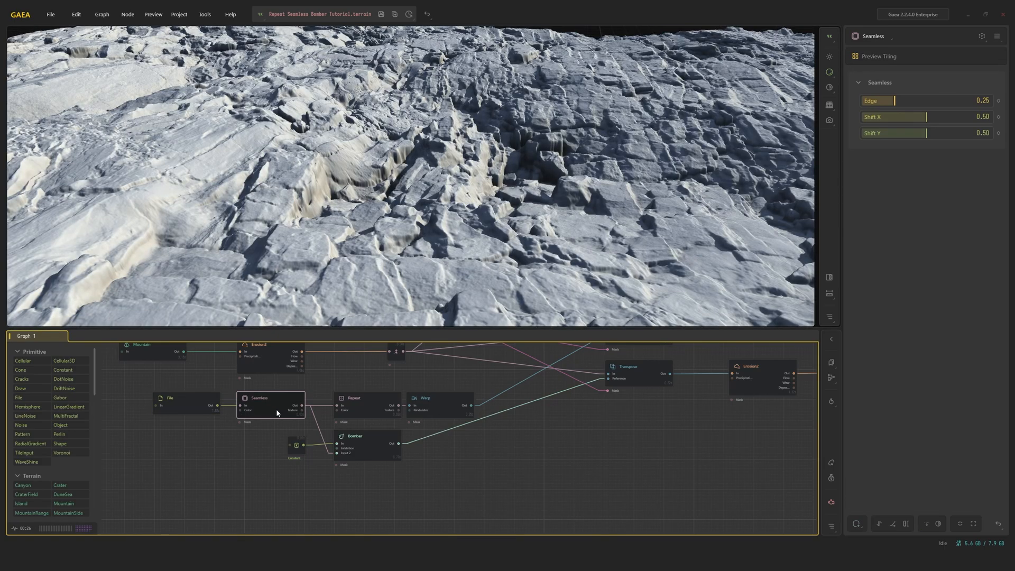
{"action": "left_click", "coordinate": [295, 445]}
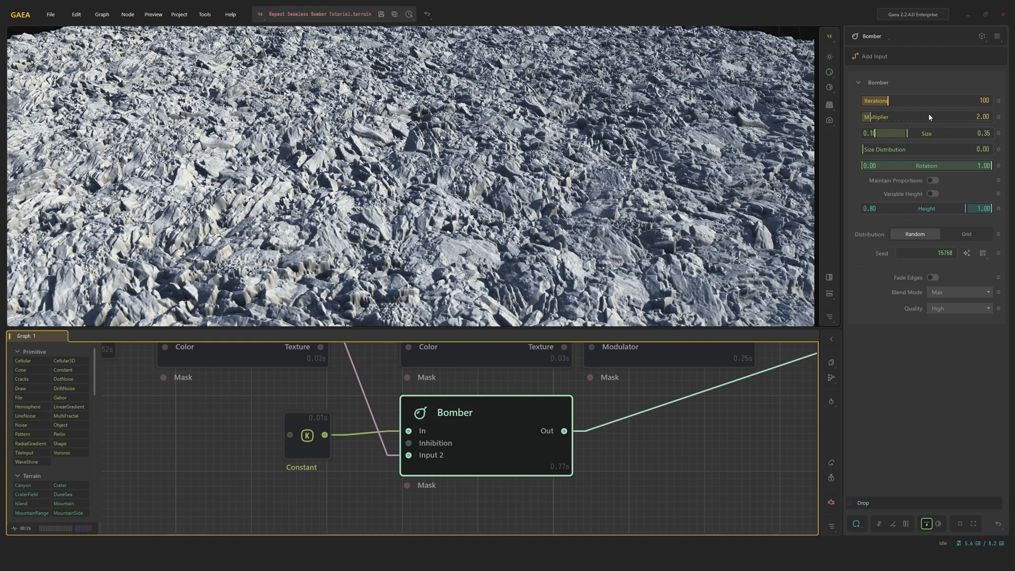
{"action": "mouse_move", "coordinate": [876, 130]}
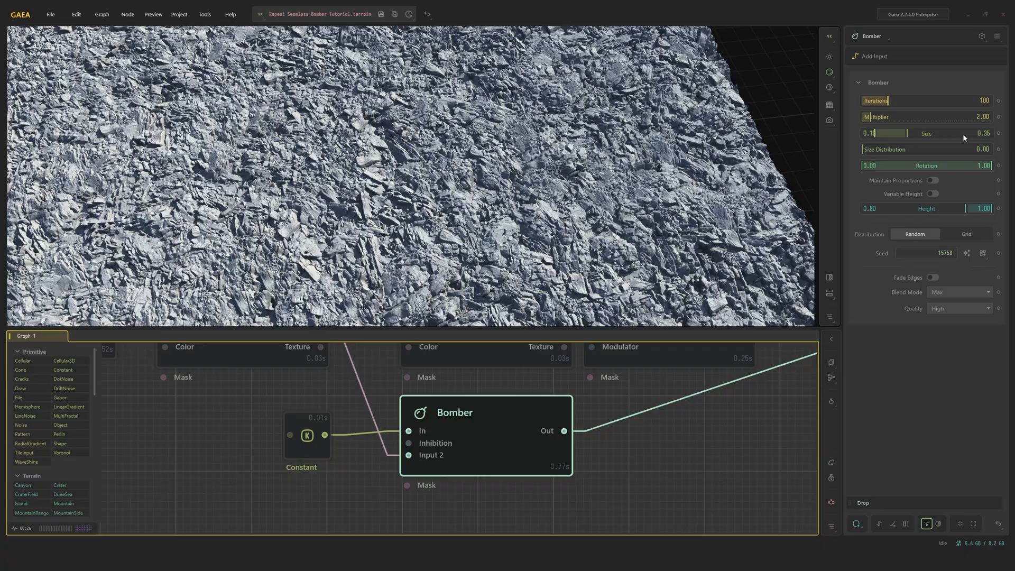
{"action": "mouse_move", "coordinate": [885, 171]}
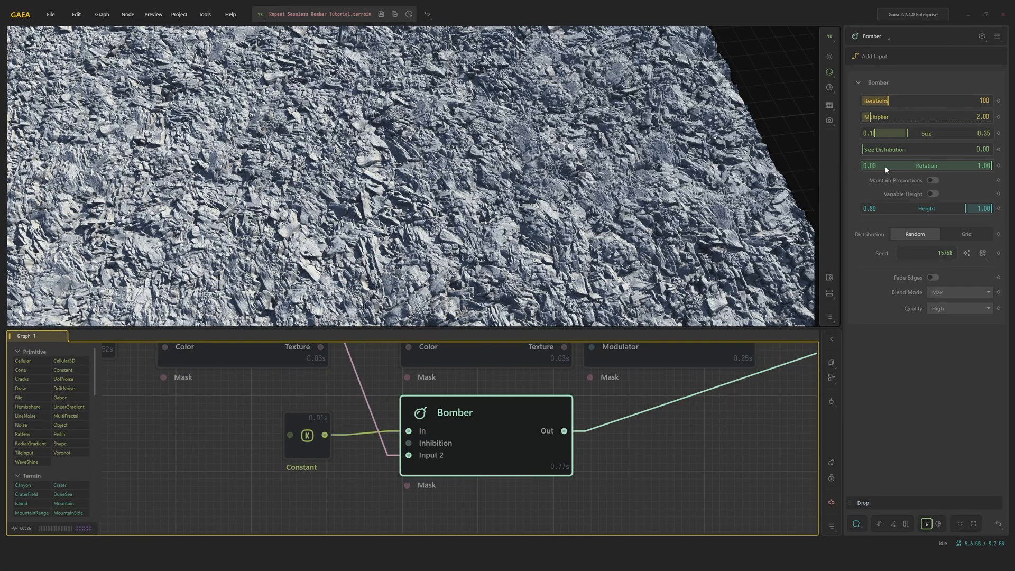
{"action": "mouse_move", "coordinate": [980, 191]}
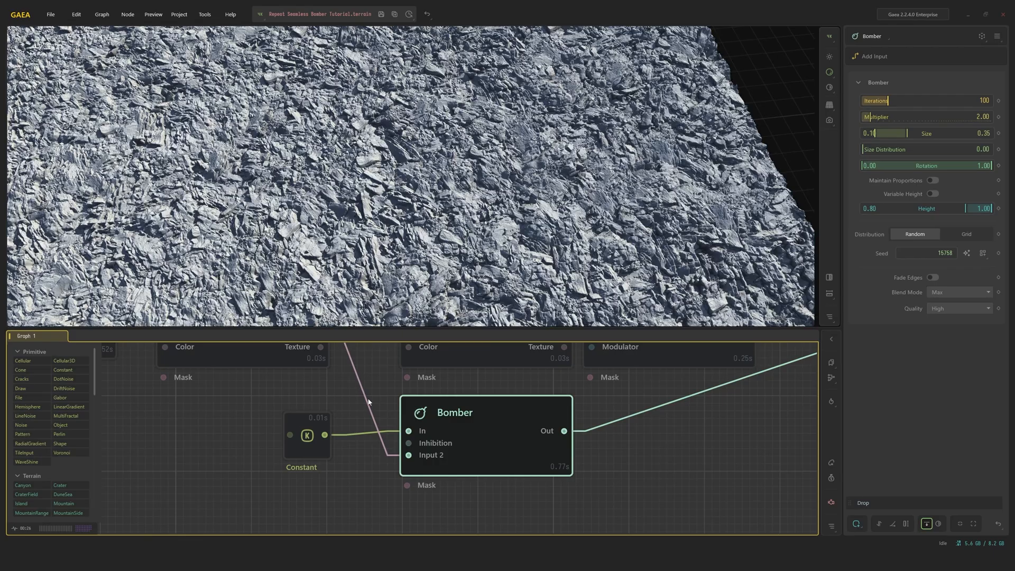
{"action": "mouse_move", "coordinate": [309, 434]}
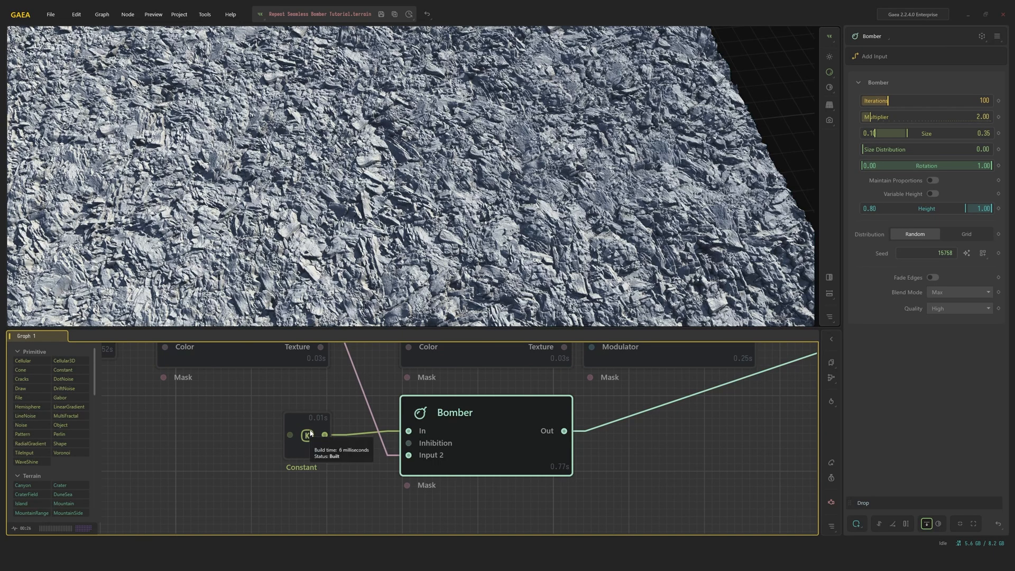
{"action": "mouse_move", "coordinate": [916, 199]}
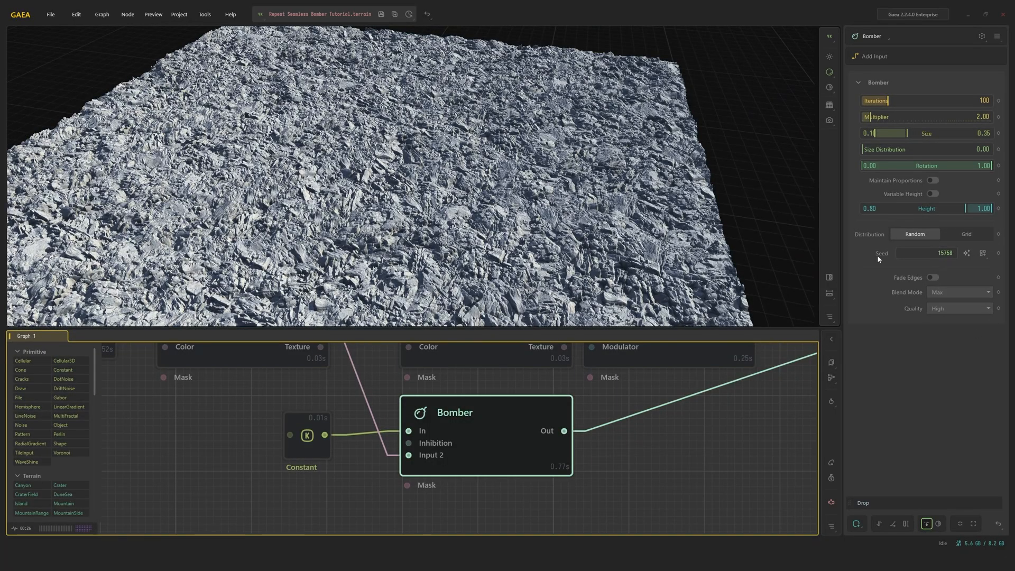
{"action": "mouse_move", "coordinate": [926, 313]}
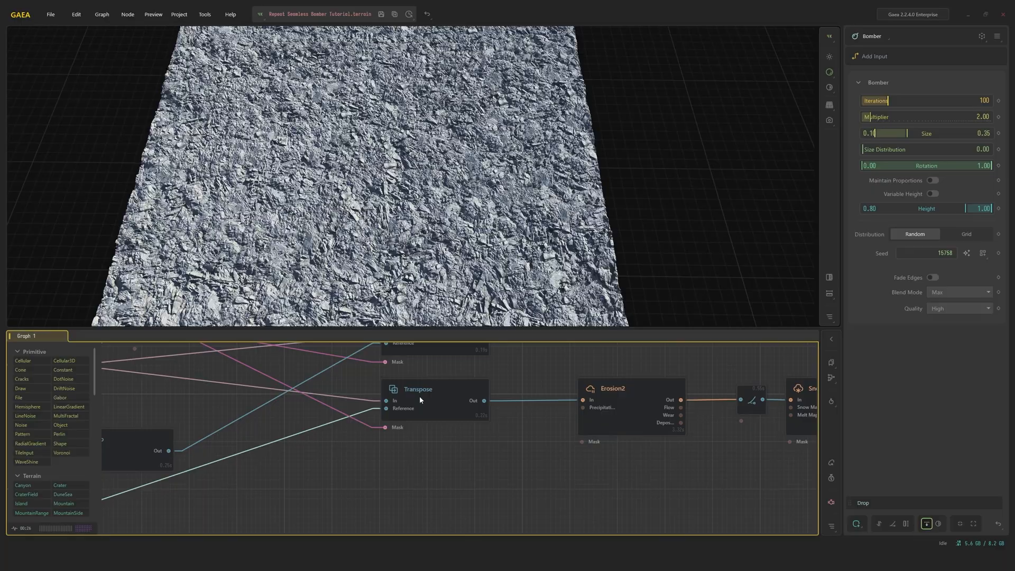
Step: Compare the Transpose detail blend against the Erosion2 result, ending on the eroded terrain
{"action": "left_click", "coordinate": [418, 389]}
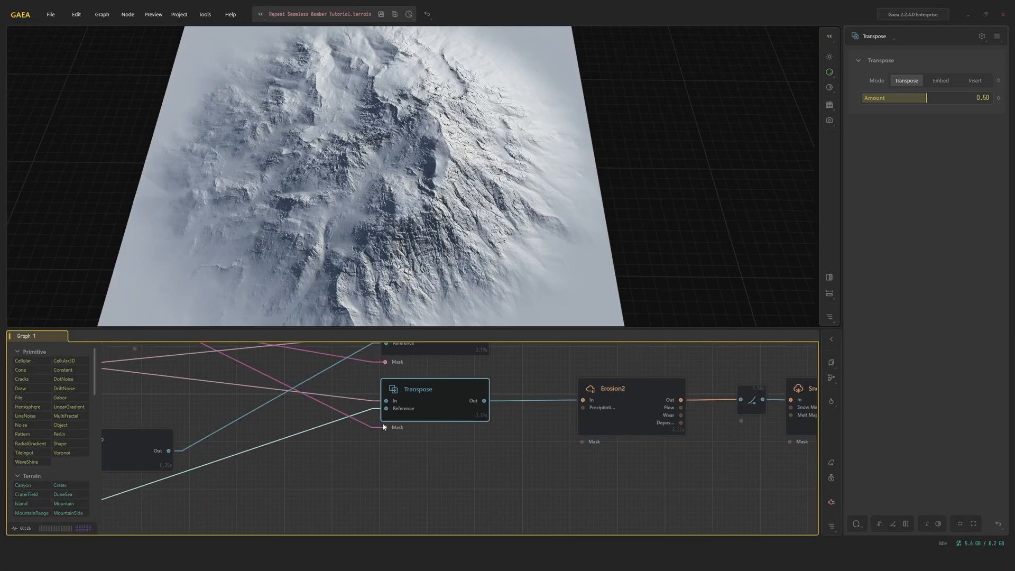
{"action": "mouse_move", "coordinate": [427, 188]}
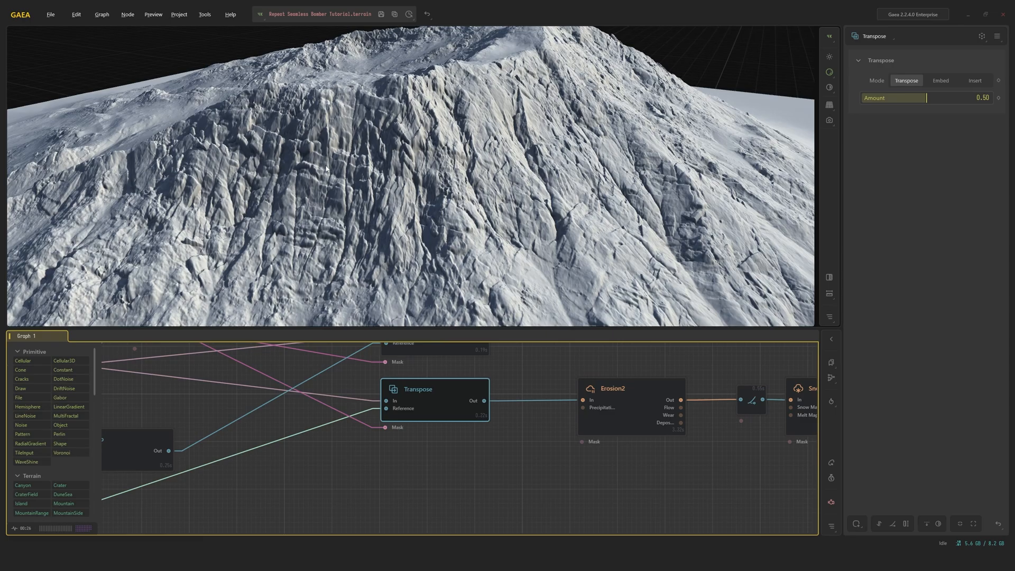
{"action": "mouse_move", "coordinate": [263, 135]}
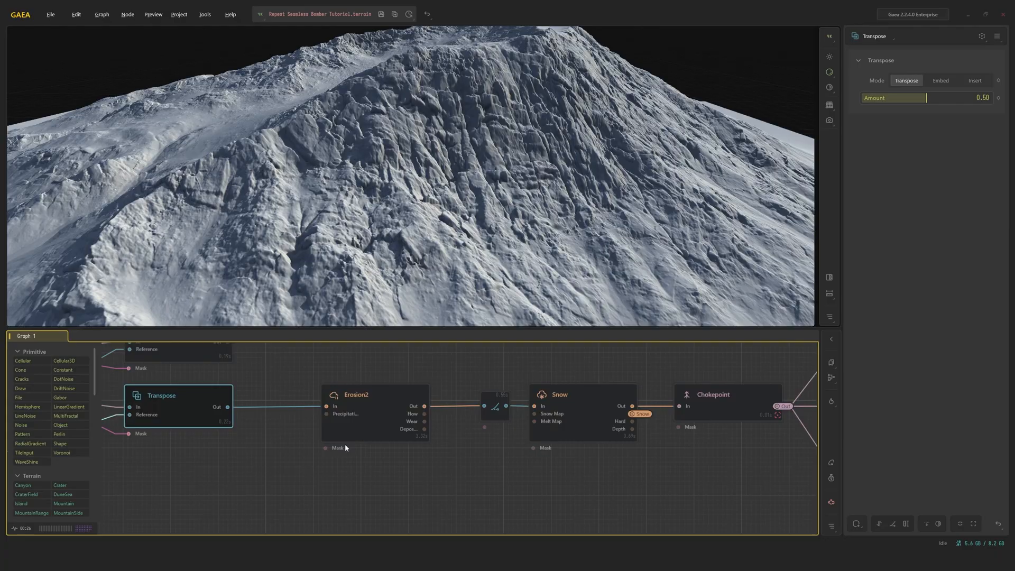
{"action": "left_click", "coordinate": [355, 395]}
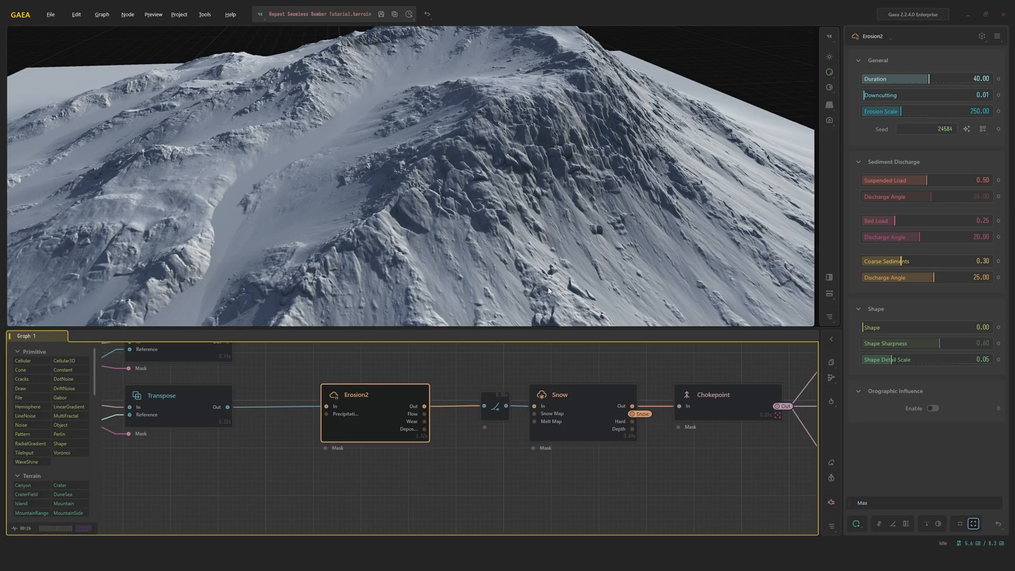
{"action": "left_click", "coordinate": [161, 396]}
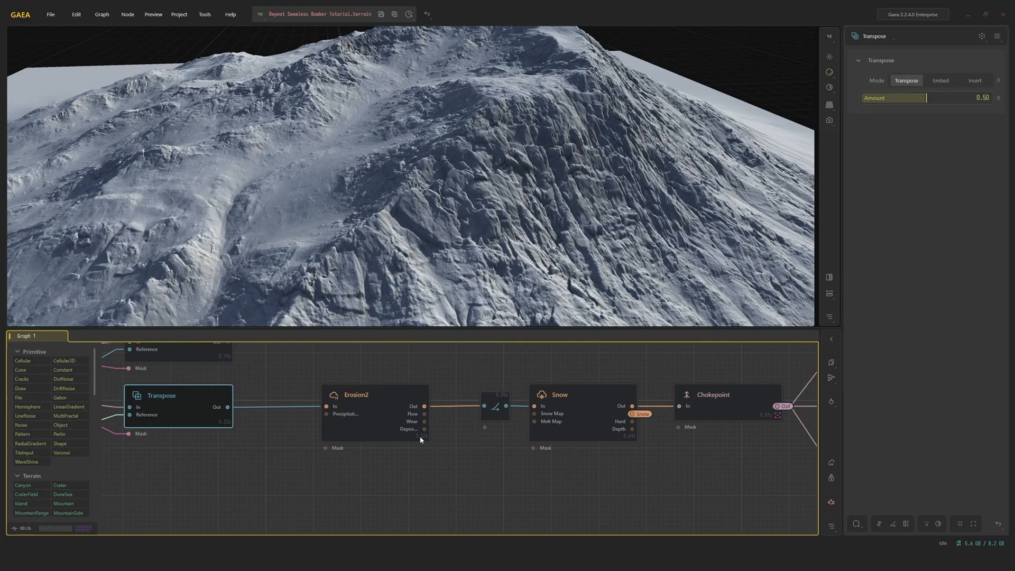
{"action": "left_click", "coordinate": [375, 395]}
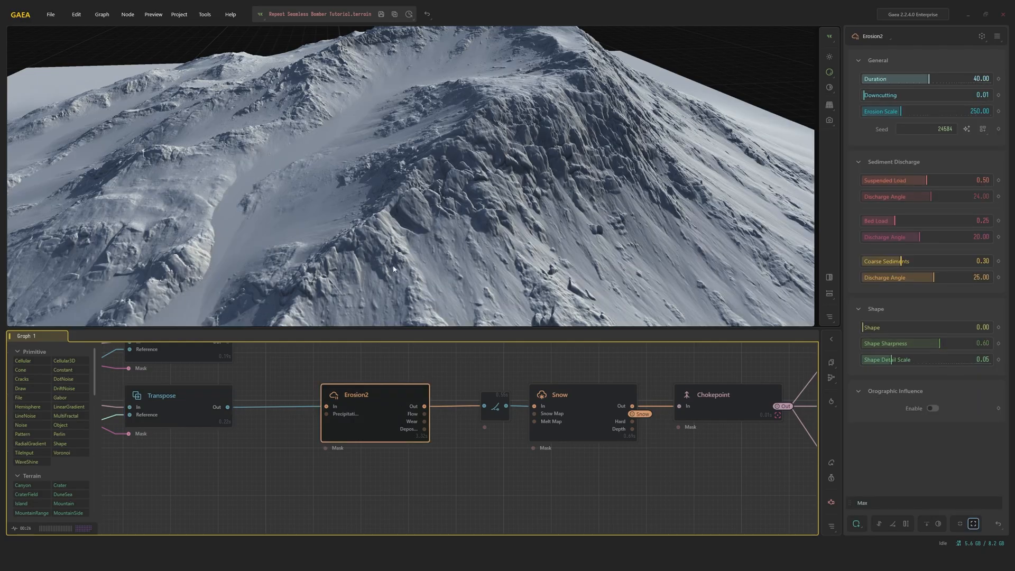
{"action": "mouse_move", "coordinate": [402, 288]}
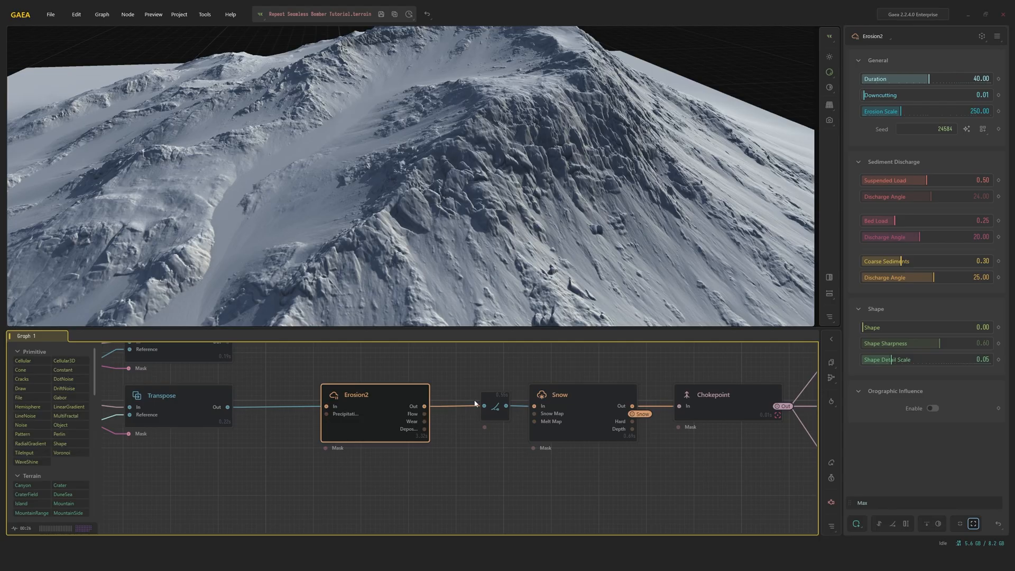
{"action": "mouse_move", "coordinate": [491, 413]}
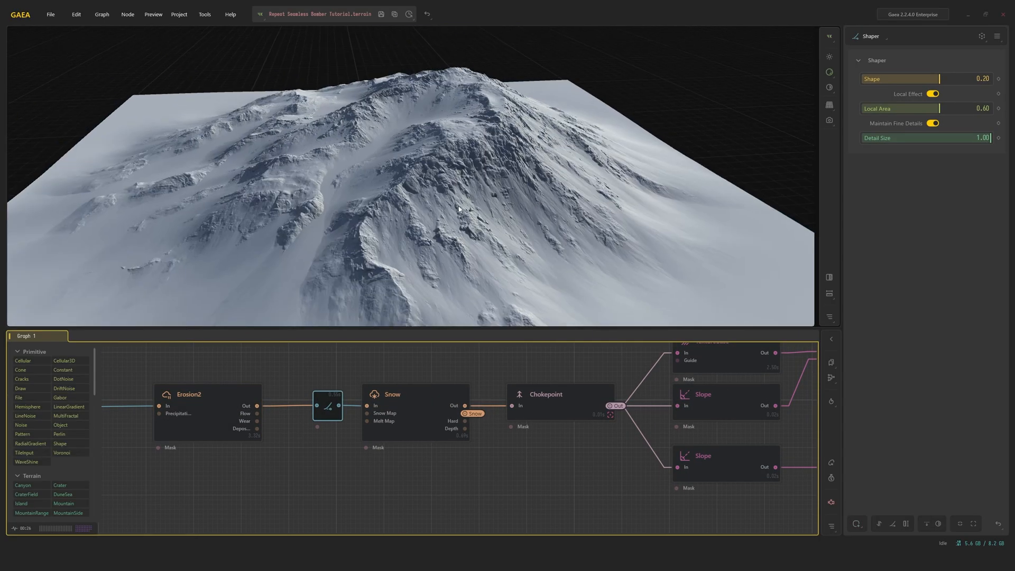
Step: Review the Snow node's settings, then preview the Chokepoint output feeding the texture branch
{"action": "left_click", "coordinate": [392, 394]}
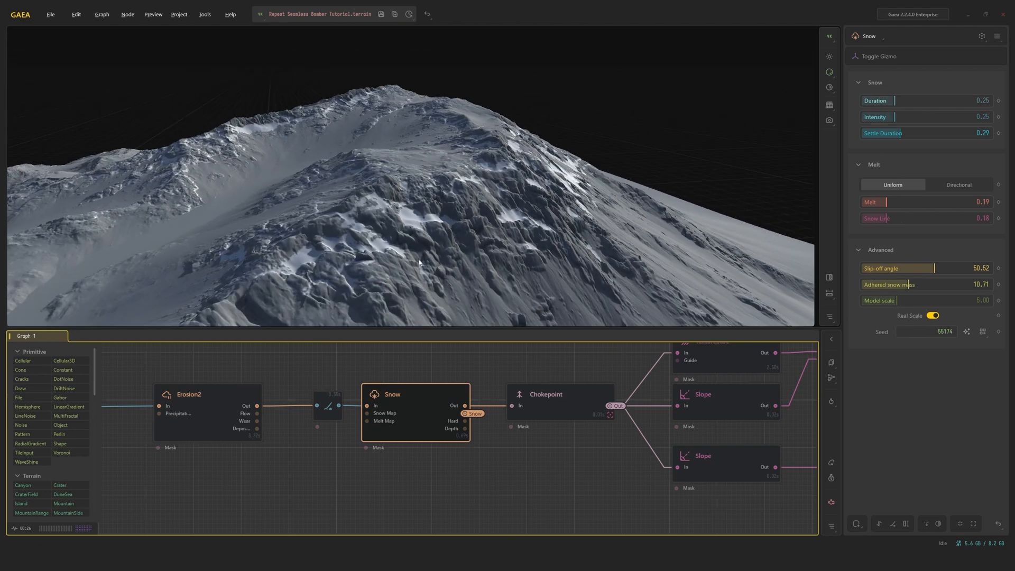
{"action": "mouse_move", "coordinate": [404, 222]}
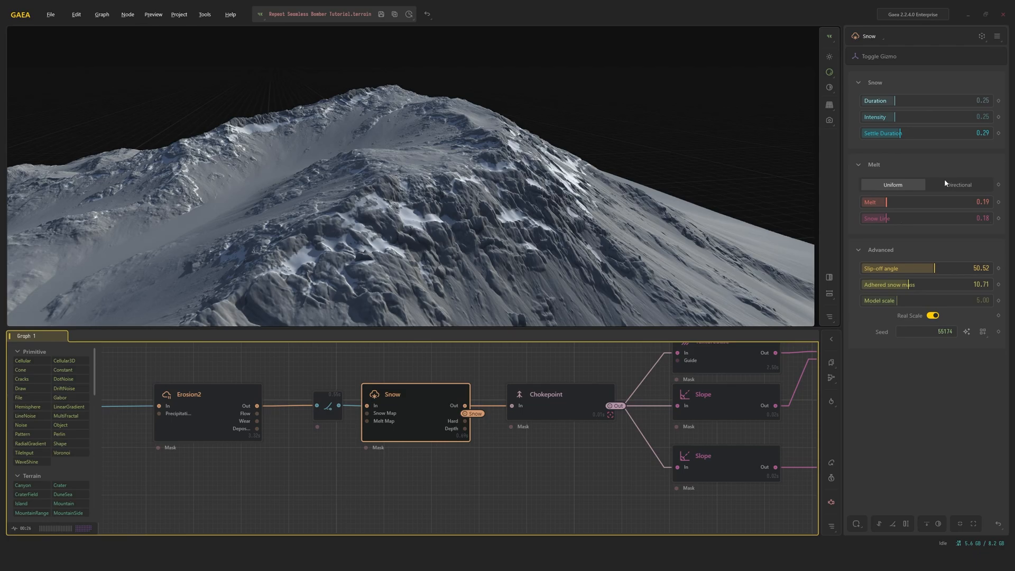
{"action": "mouse_move", "coordinate": [925, 305]}
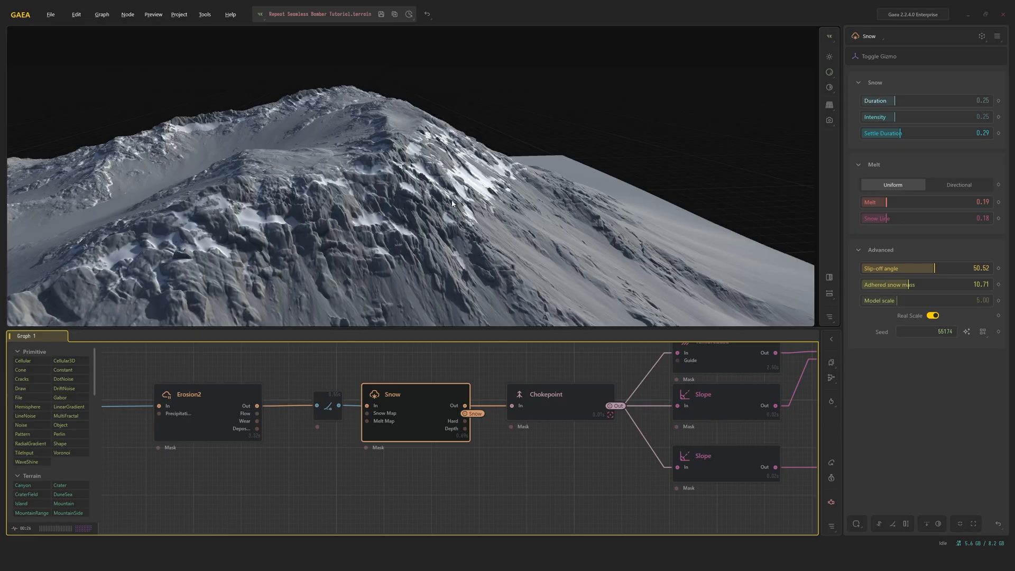
{"action": "left_click", "coordinate": [545, 395]}
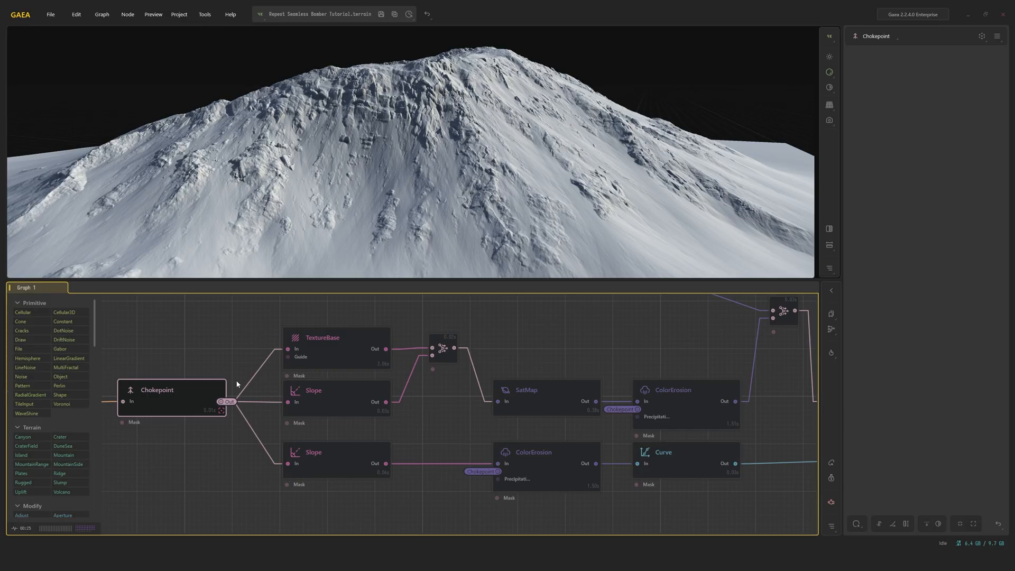
{"action": "mouse_move", "coordinate": [287, 370]}
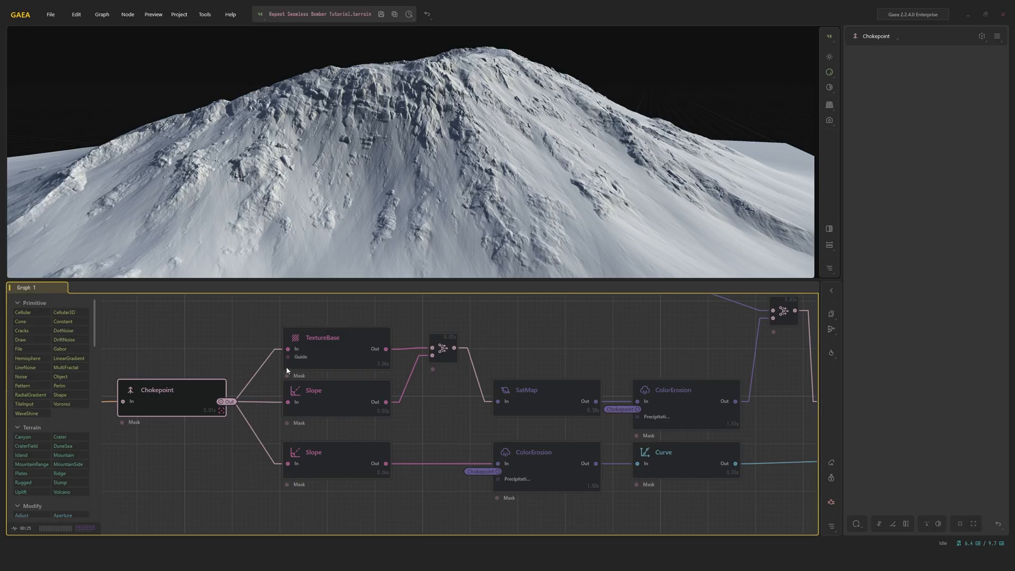
Step: Preview TextureBase, the steep-slope mask, then their Multiply Combine (ratio 0.30)
{"action": "left_click", "coordinate": [336, 338]}
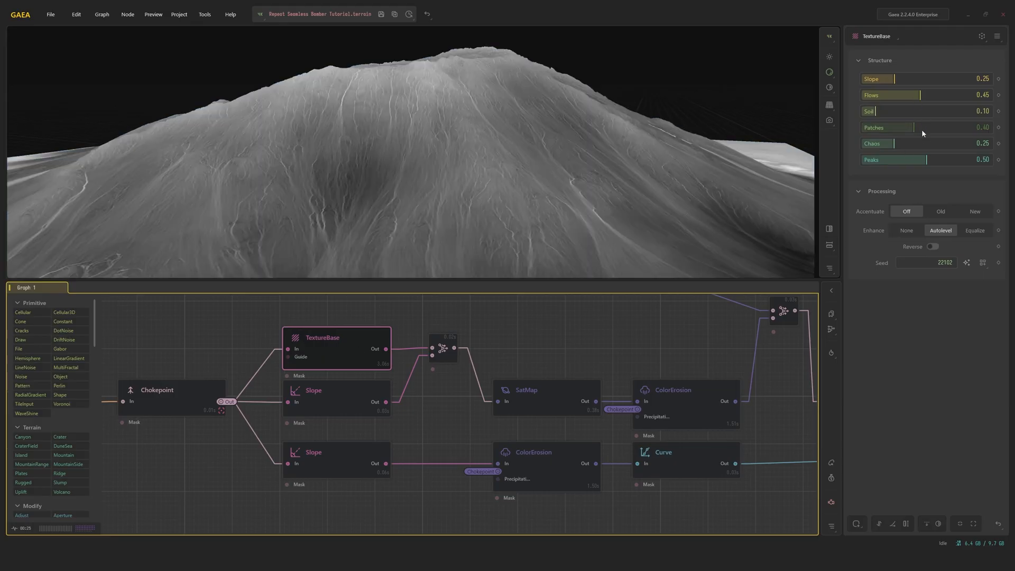
{"action": "left_click", "coordinate": [314, 398]}
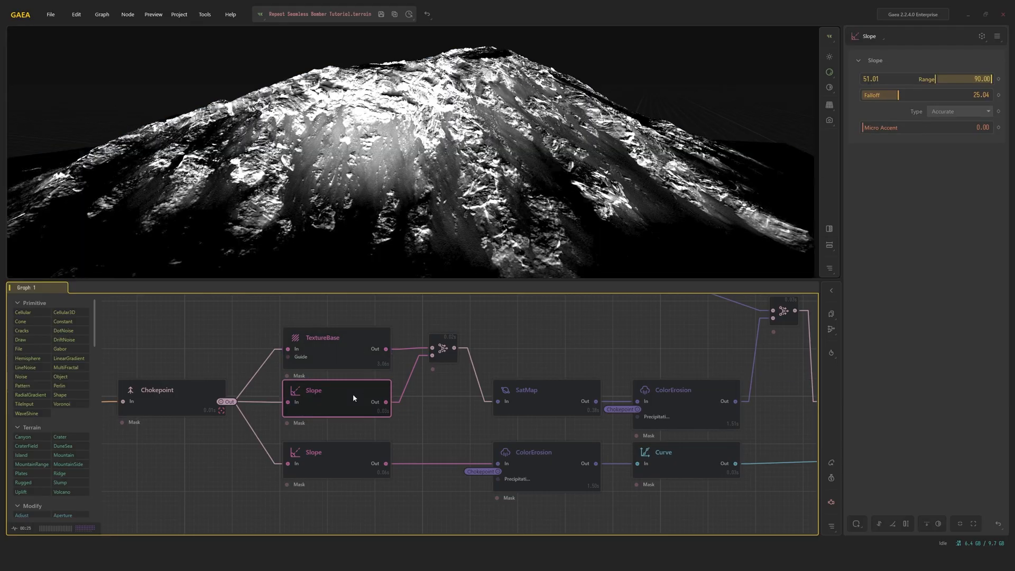
{"action": "left_click", "coordinate": [443, 347]}
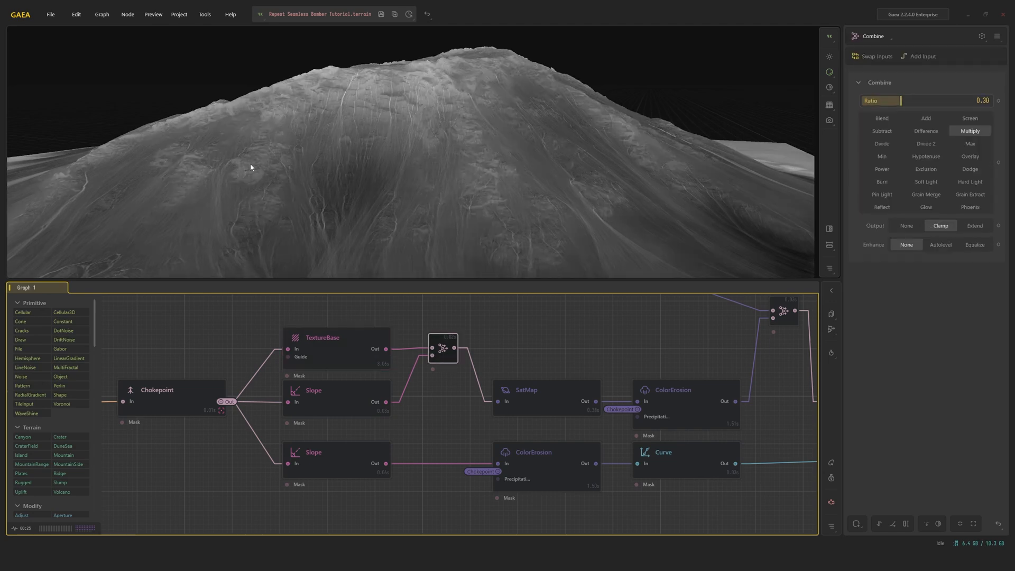
{"action": "mouse_move", "coordinate": [531, 386]}
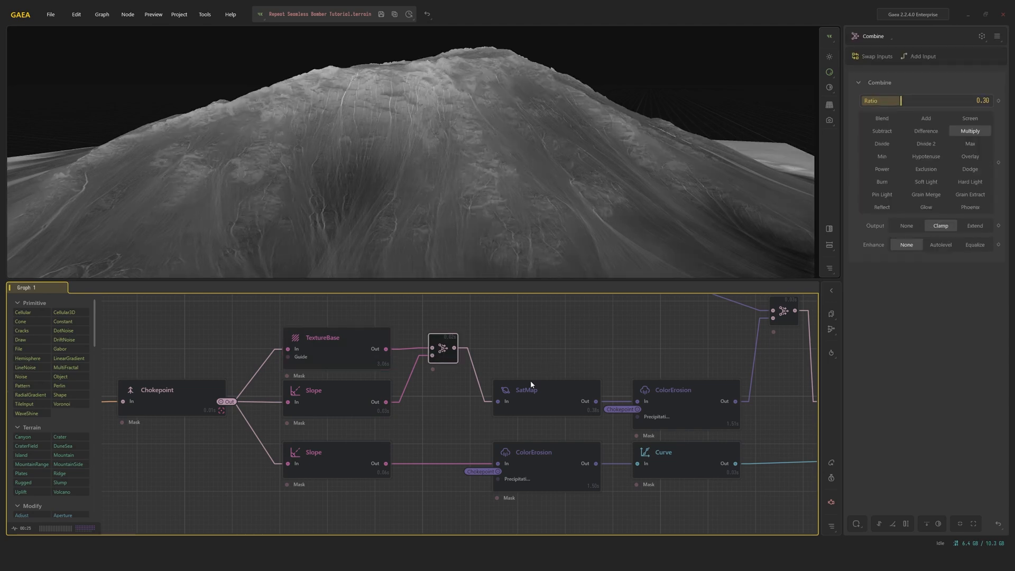
Step: Preview the SatMap node's mossy green colouring with its gradient settings shown
{"action": "left_click", "coordinate": [527, 390]}
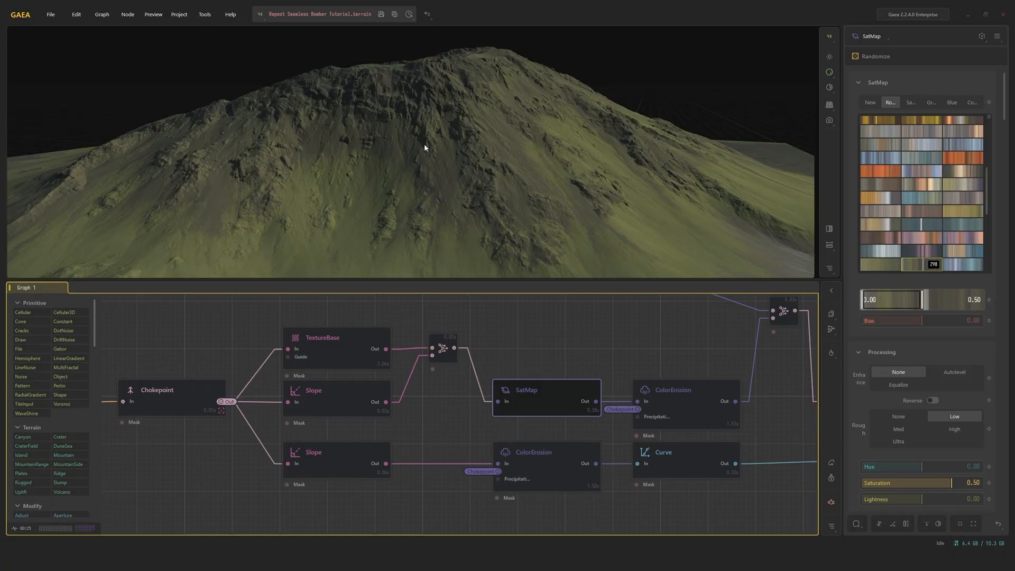
{"action": "mouse_move", "coordinate": [331, 108]}
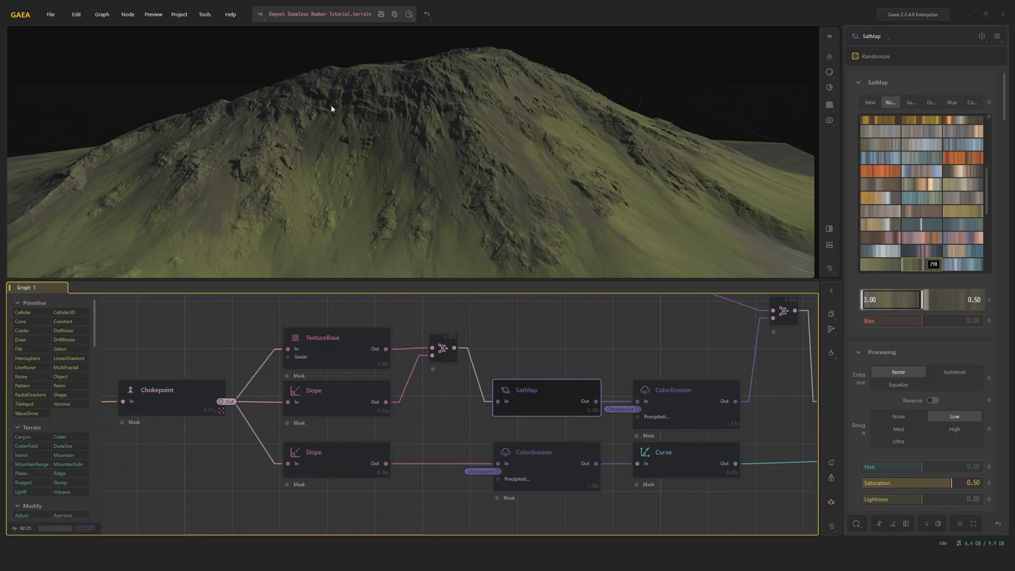
{"action": "mouse_move", "coordinate": [315, 100]}
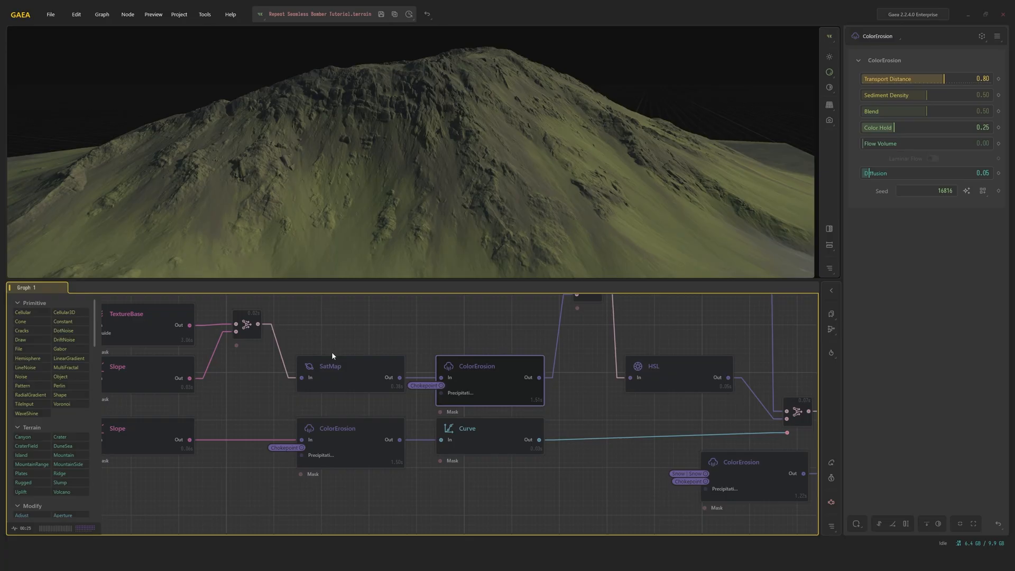
{"action": "mouse_move", "coordinate": [522, 304]}
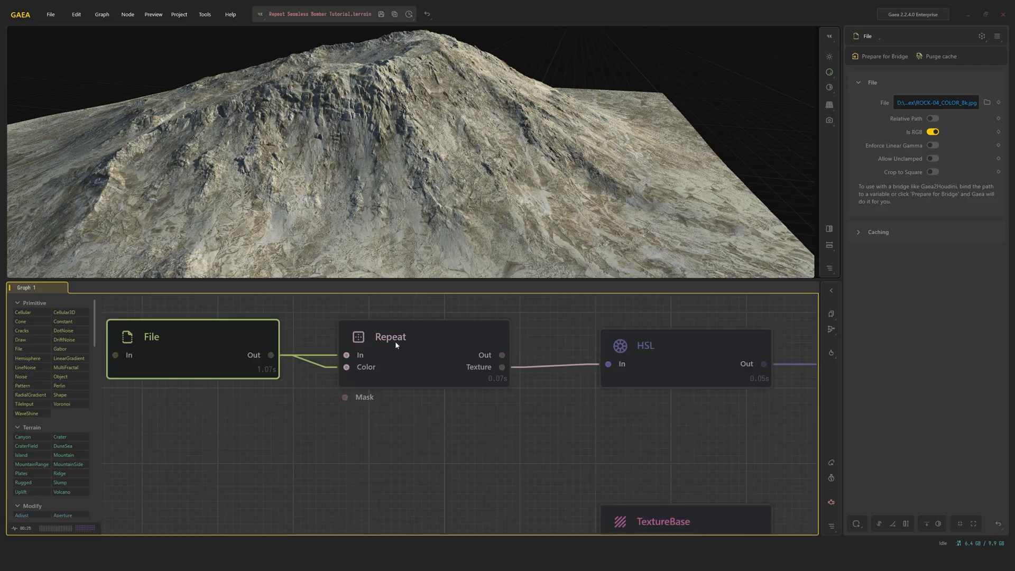
{"action": "mouse_move", "coordinate": [641, 334]}
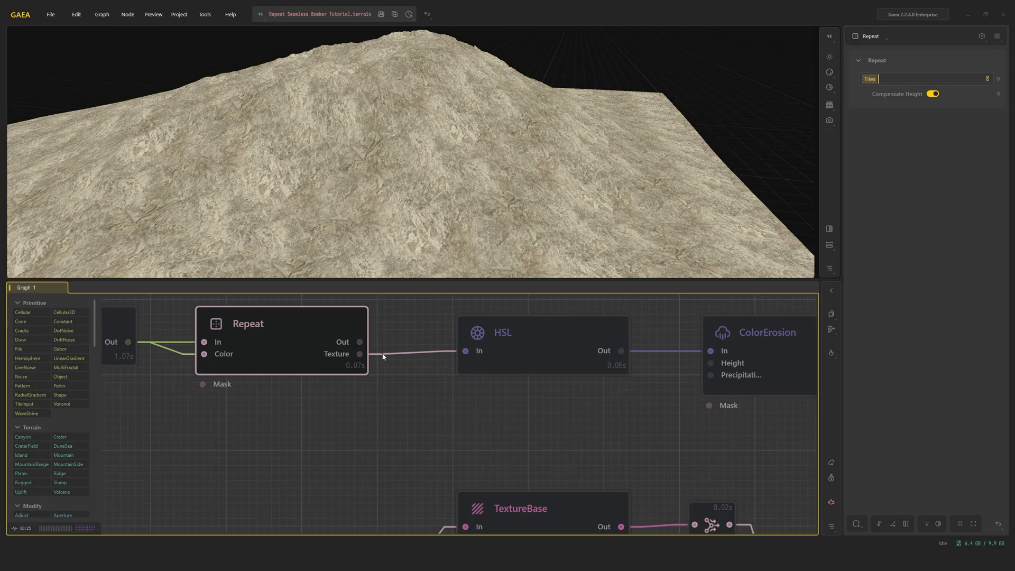
Step: Connect Chokepoint to the rock-detail ColorErosion Height input after checking the grey HSL rock texture
{"action": "left_click", "coordinate": [542, 332]}
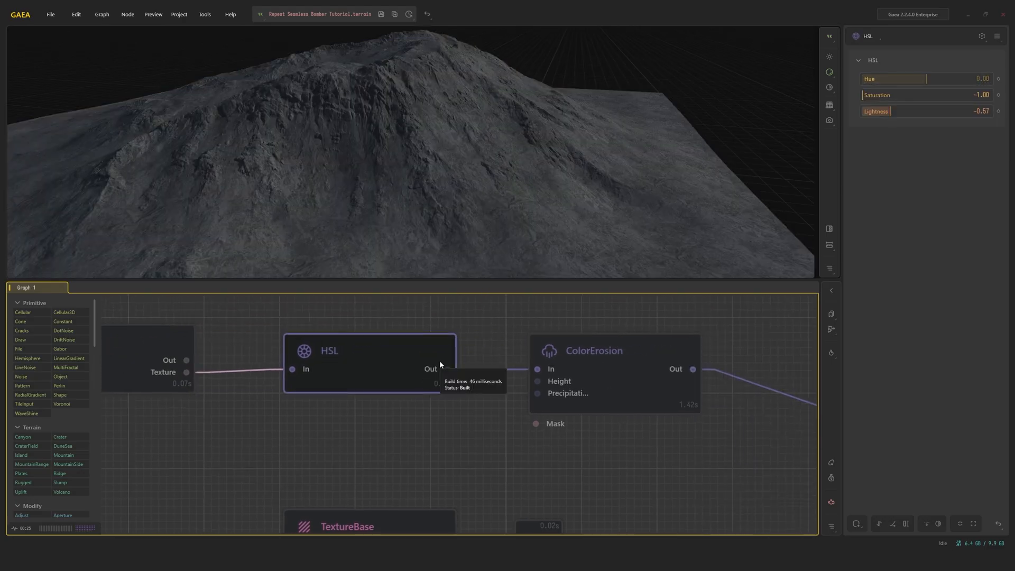
{"action": "mouse_move", "coordinate": [516, 412]}
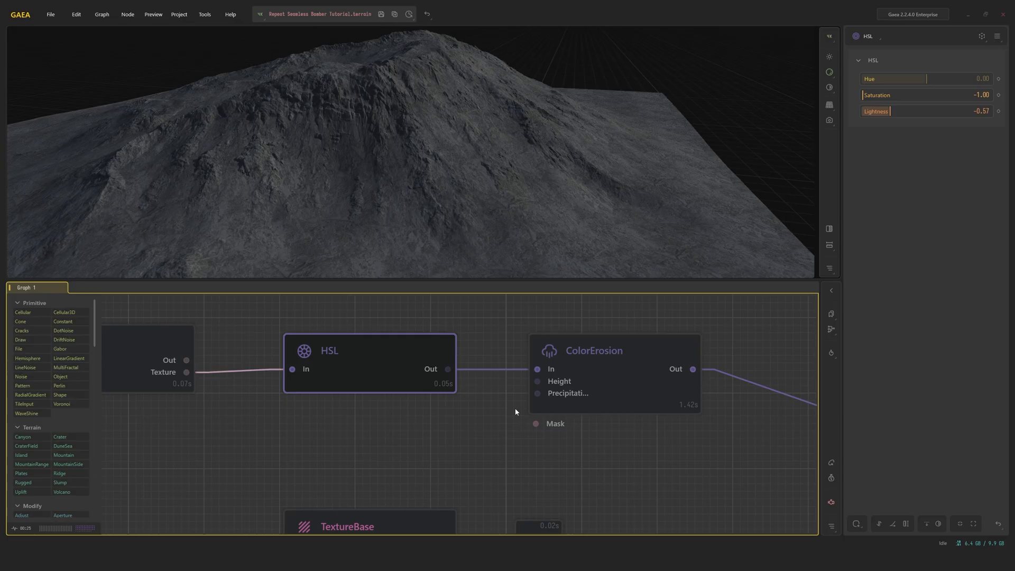
{"action": "mouse_move", "coordinate": [620, 364]}
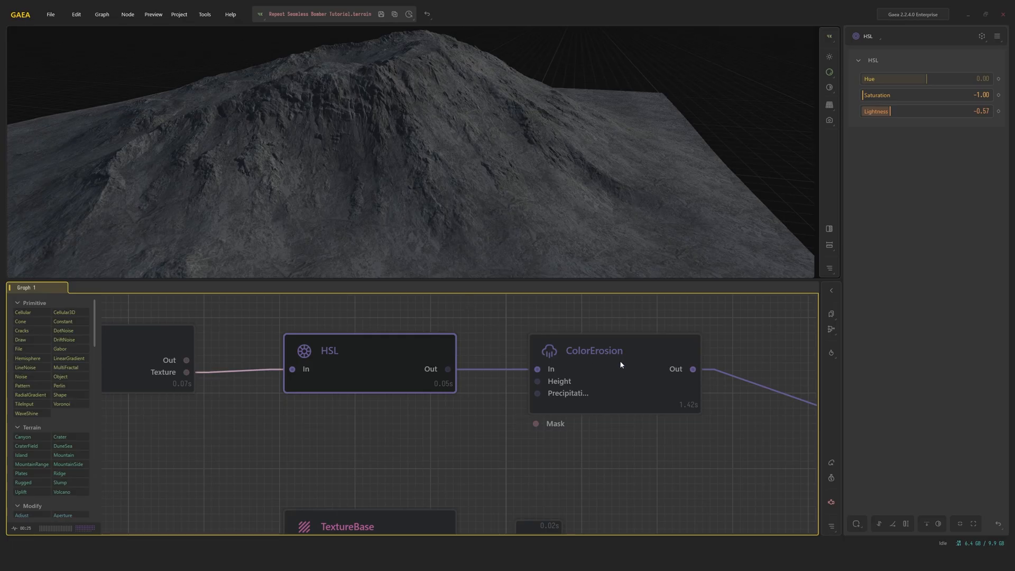
{"action": "left_click", "coordinate": [614, 350]}
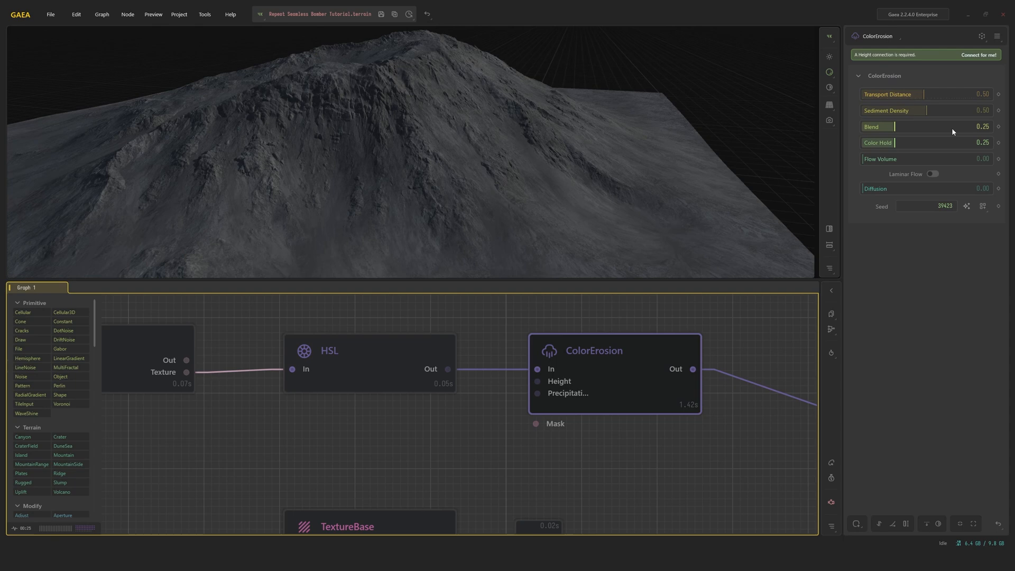
{"action": "mouse_move", "coordinate": [666, 386]}
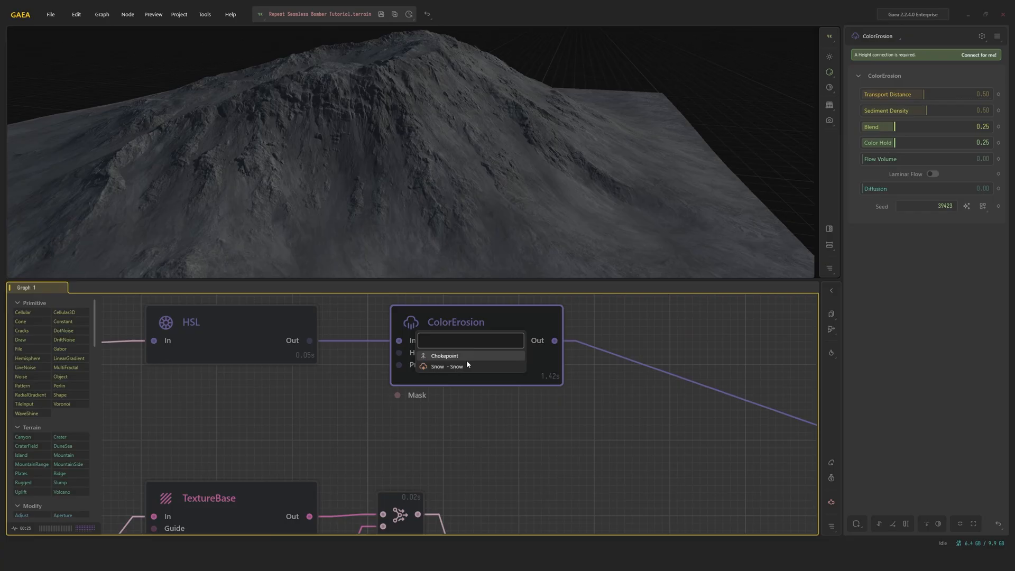
{"action": "left_click", "coordinate": [444, 355]}
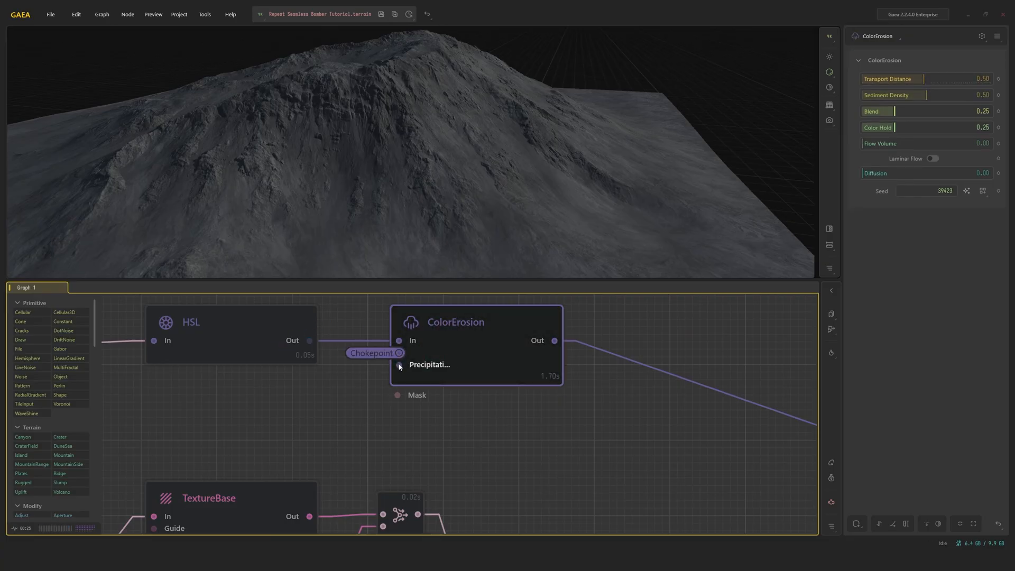
{"action": "mouse_move", "coordinate": [451, 369]}
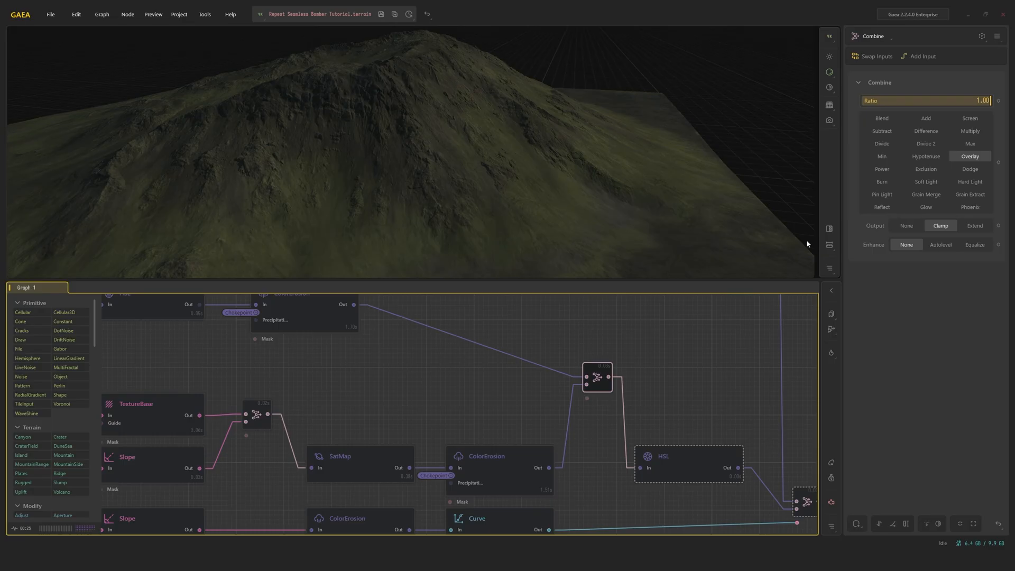
{"action": "mouse_move", "coordinate": [430, 178]}
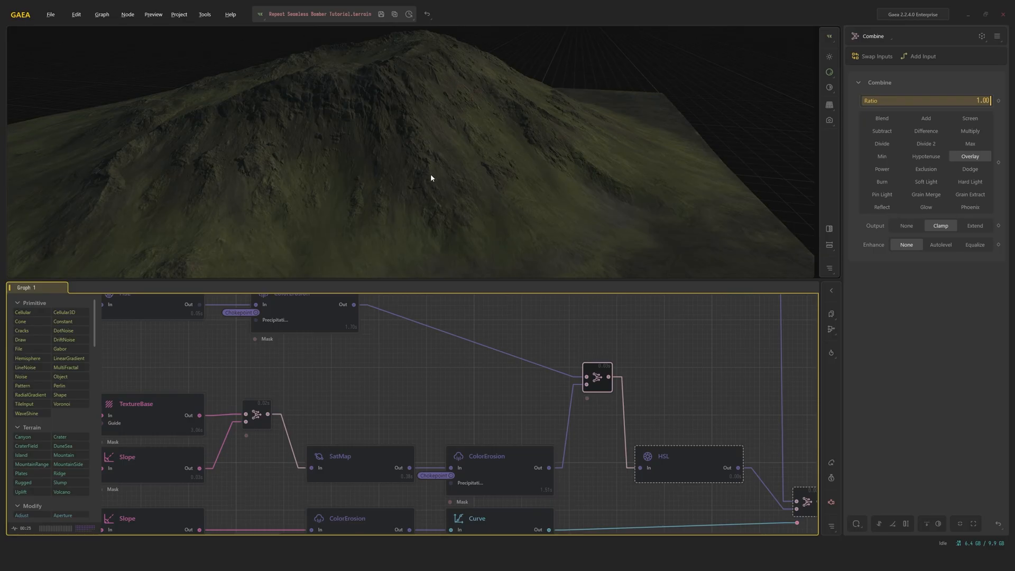
Step: Preview the rock ColorErosion, the Overlay Combine, the SatMap ColorErosion and the brightened HSL result
{"action": "left_click_drag", "start_coordinate": [431, 178], "coordinate": [438, 225]}
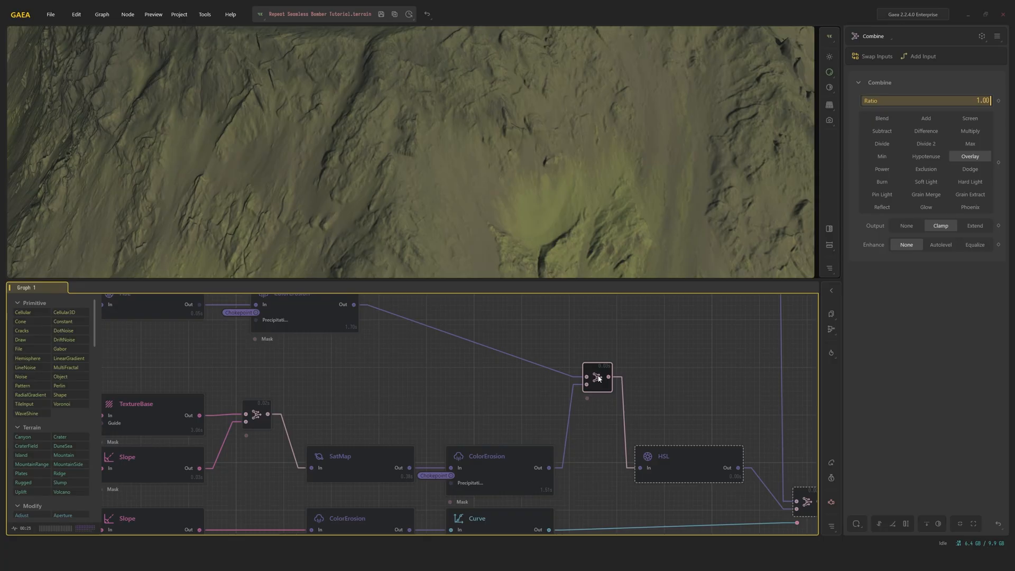
{"action": "left_click", "coordinate": [597, 378]}
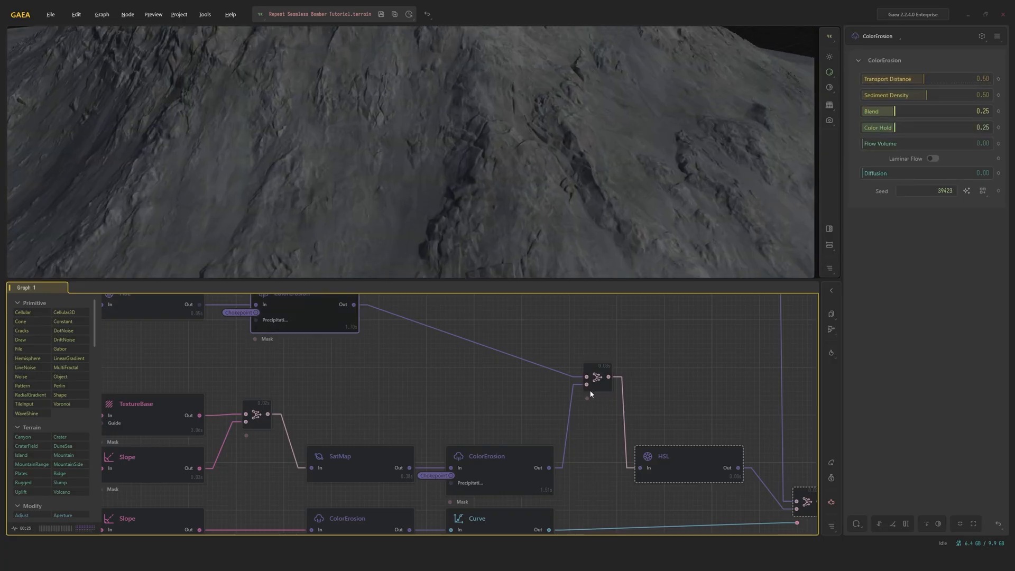
{"action": "left_click", "coordinate": [597, 378]}
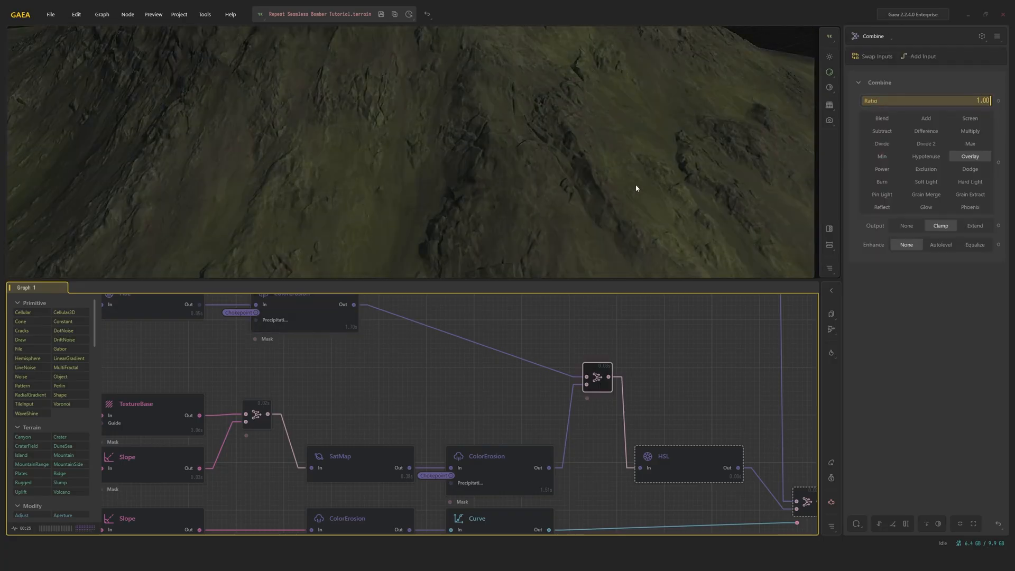
{"action": "left_click", "coordinate": [689, 465]}
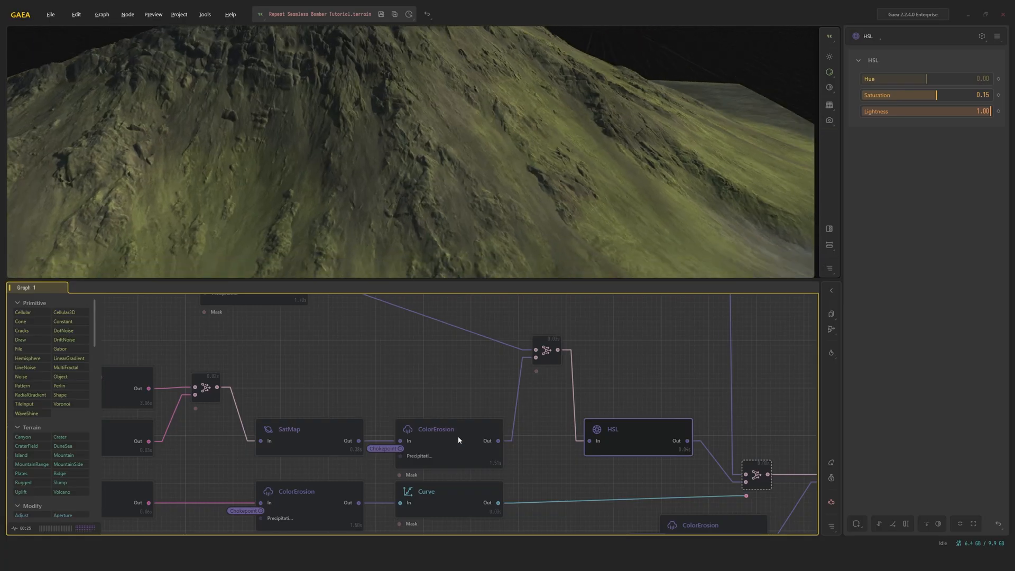
{"action": "left_click", "coordinate": [449, 440]}
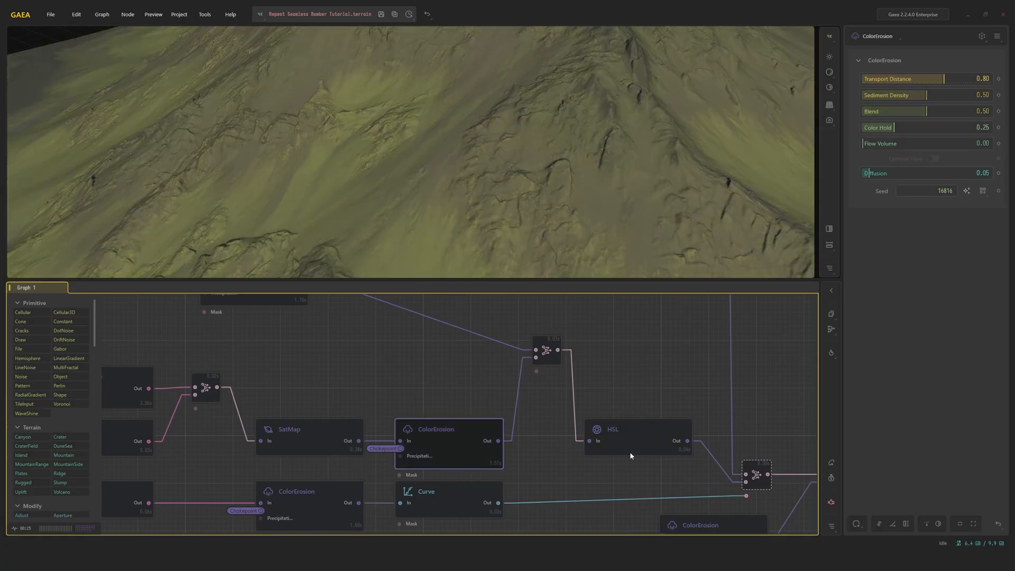
{"action": "left_click", "coordinate": [609, 430]}
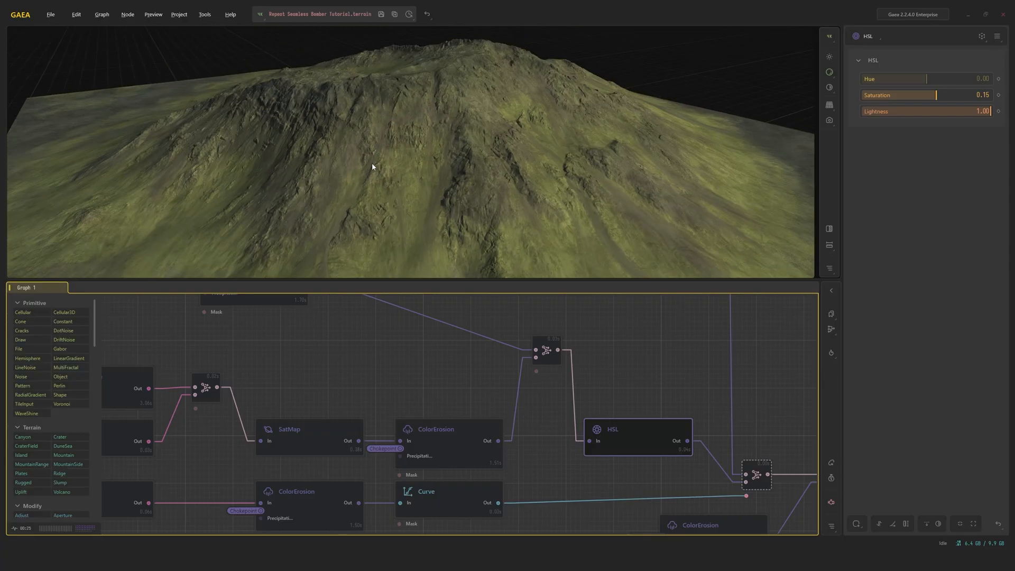
{"action": "left_click_drag", "start_coordinate": [372, 167], "coordinate": [387, 153]}
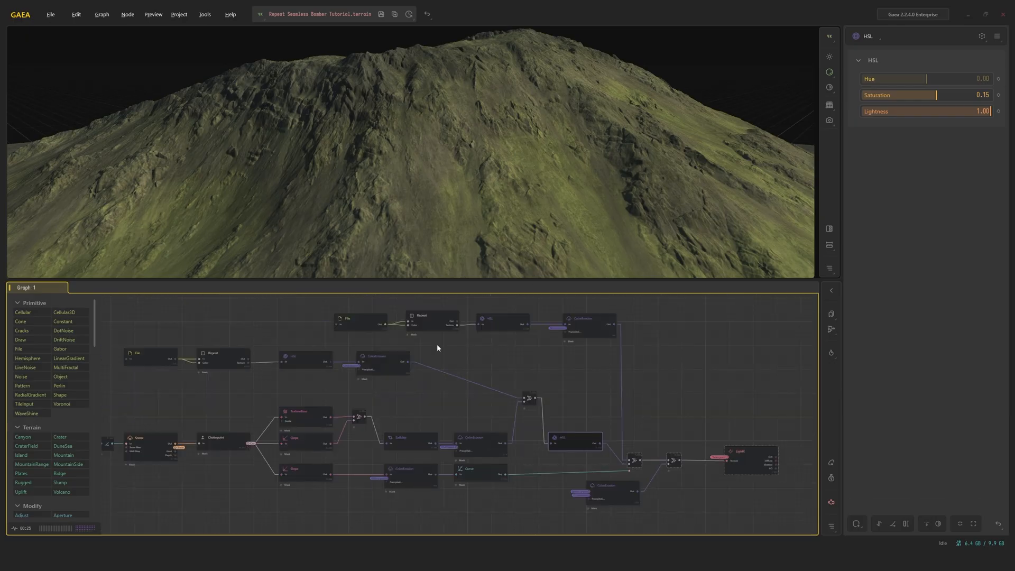
Step: Preview the Slope, ColorErosion and Curve cliff masks, then the Blend Combine with dark cliffs
{"action": "left_click", "coordinate": [447, 349]}
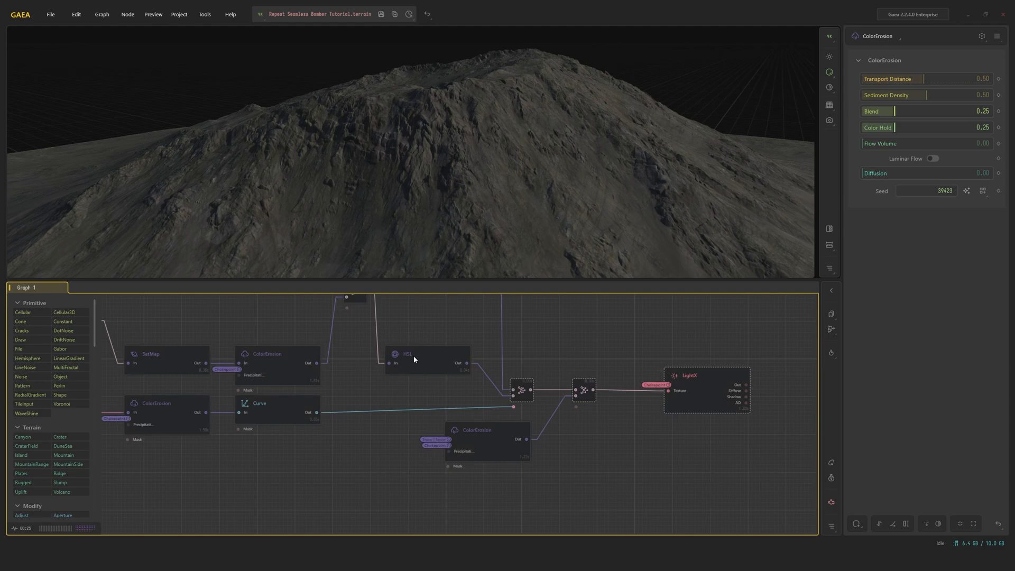
{"action": "left_click", "coordinate": [285, 371]}
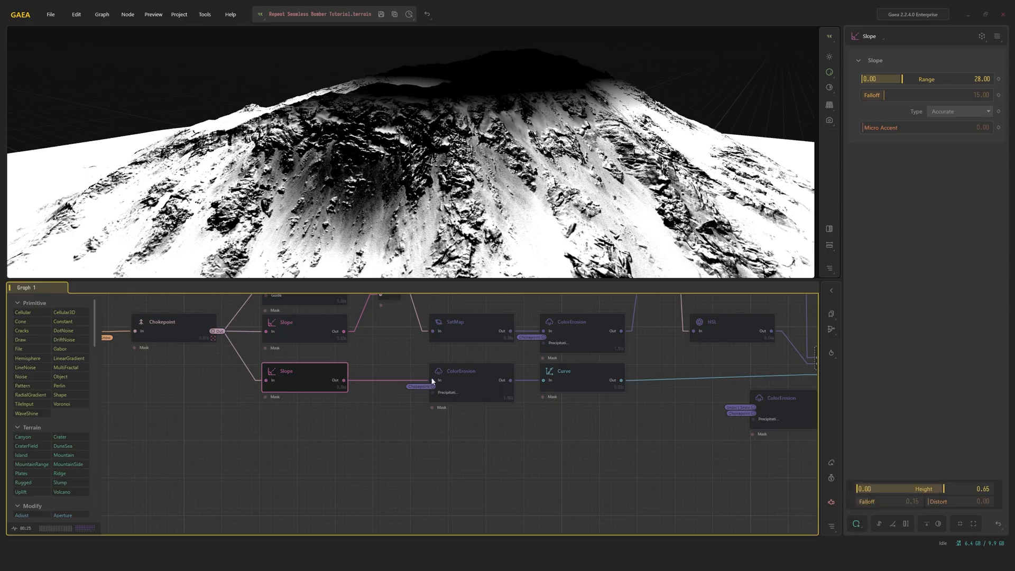
{"action": "left_click", "coordinate": [471, 372]}
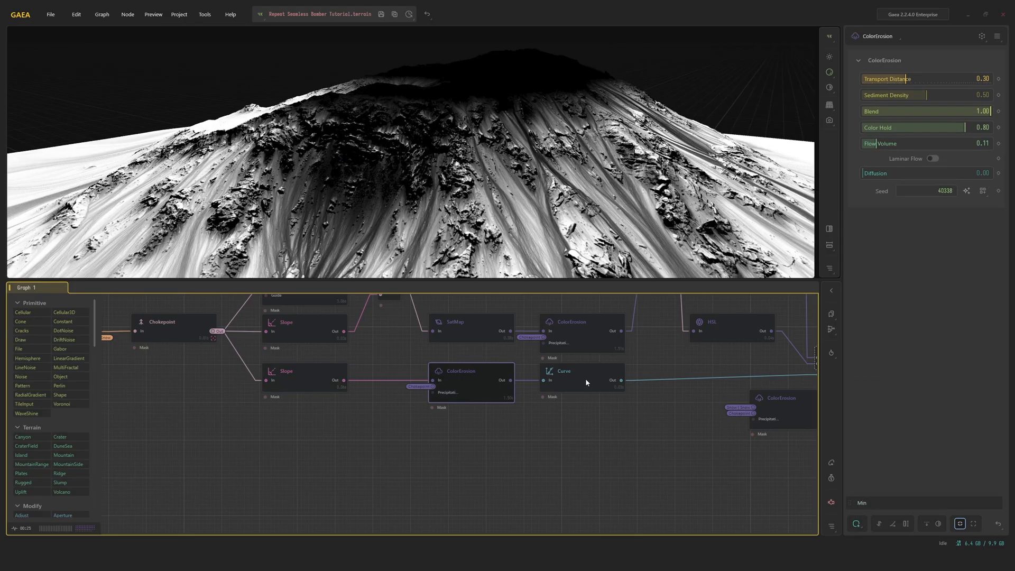
{"action": "left_click", "coordinate": [580, 371]}
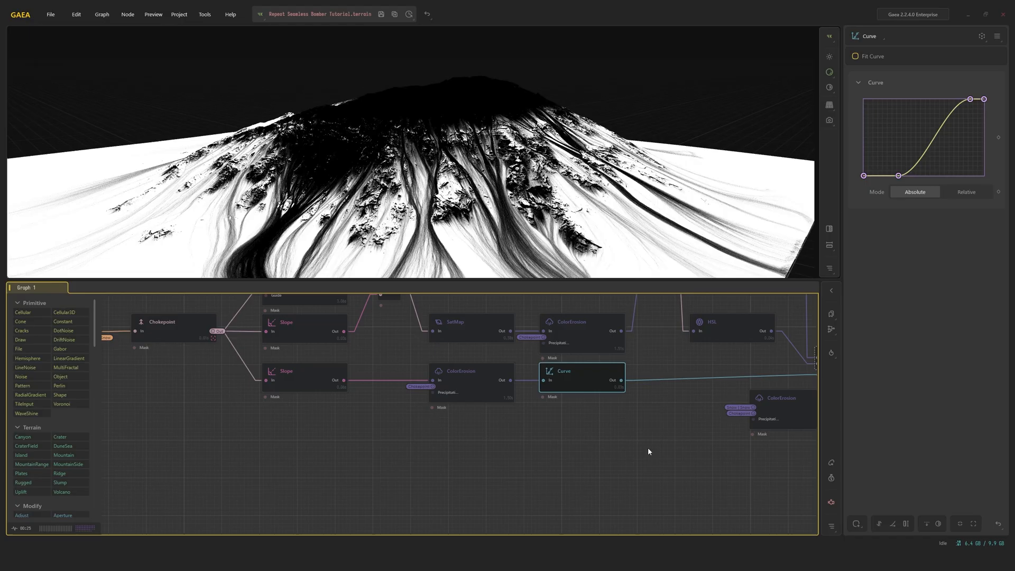
{"action": "left_click", "coordinate": [472, 403]}
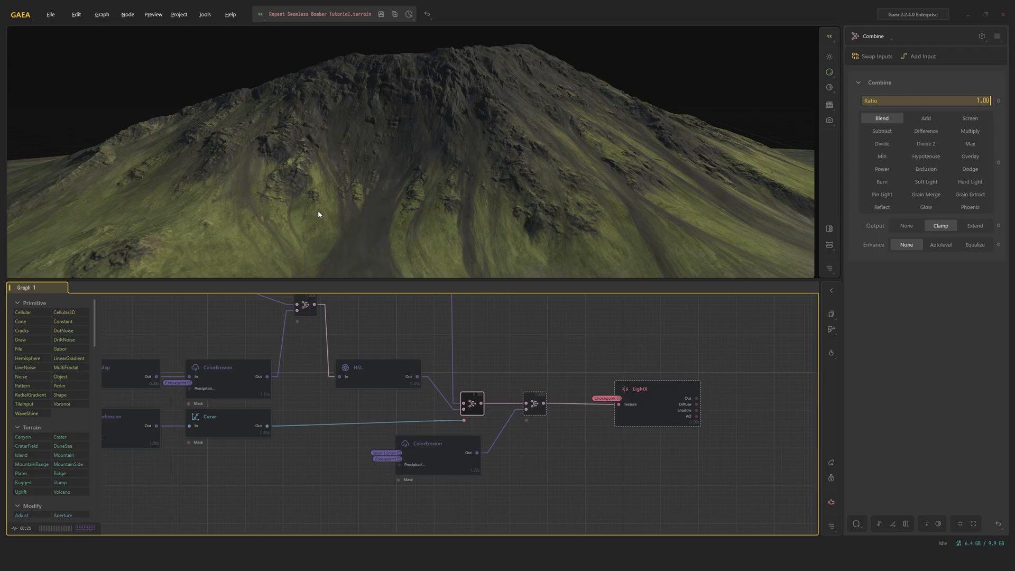
{"action": "mouse_move", "coordinate": [269, 128]}
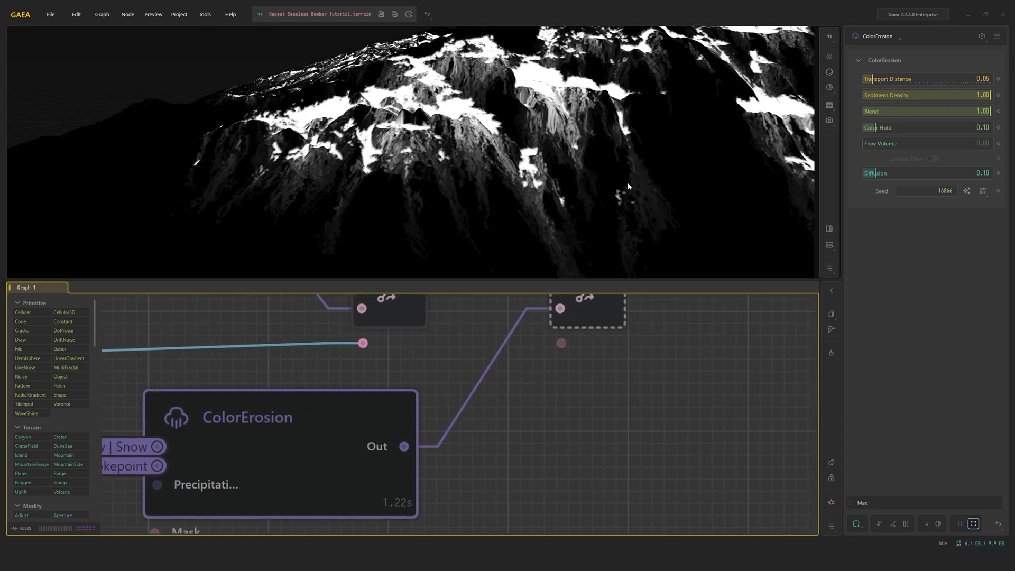
Step: Preview the LightX node's lit mountain with white snow cap, dark cliffs and green slopes
{"action": "left_click", "coordinate": [522, 354]}
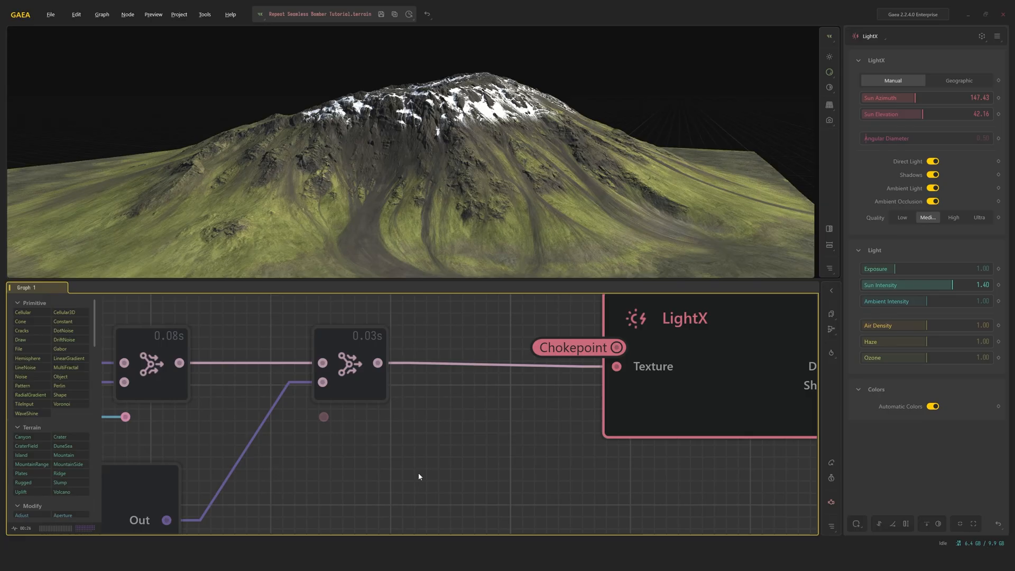
{"action": "mouse_move", "coordinate": [427, 474]}
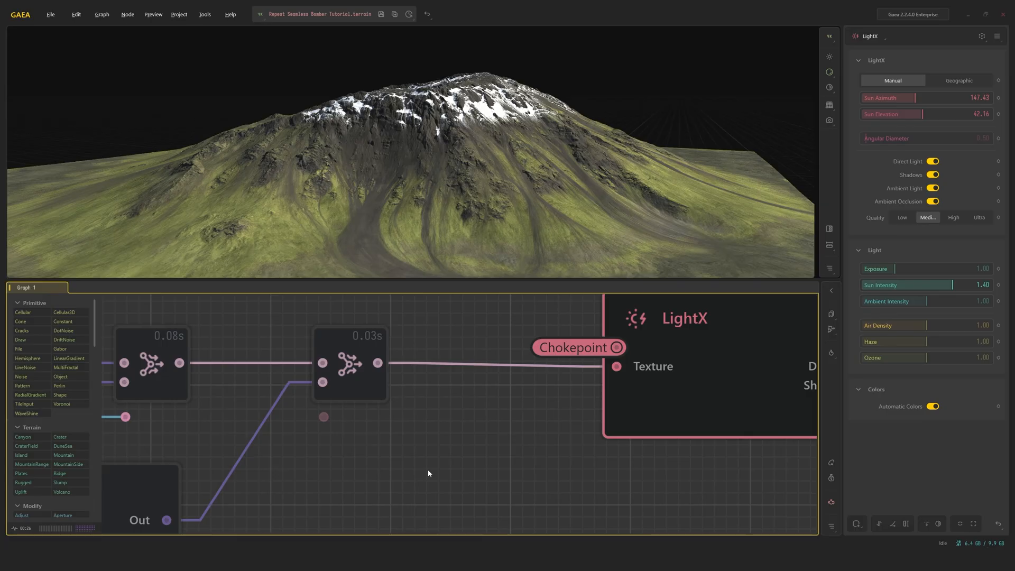